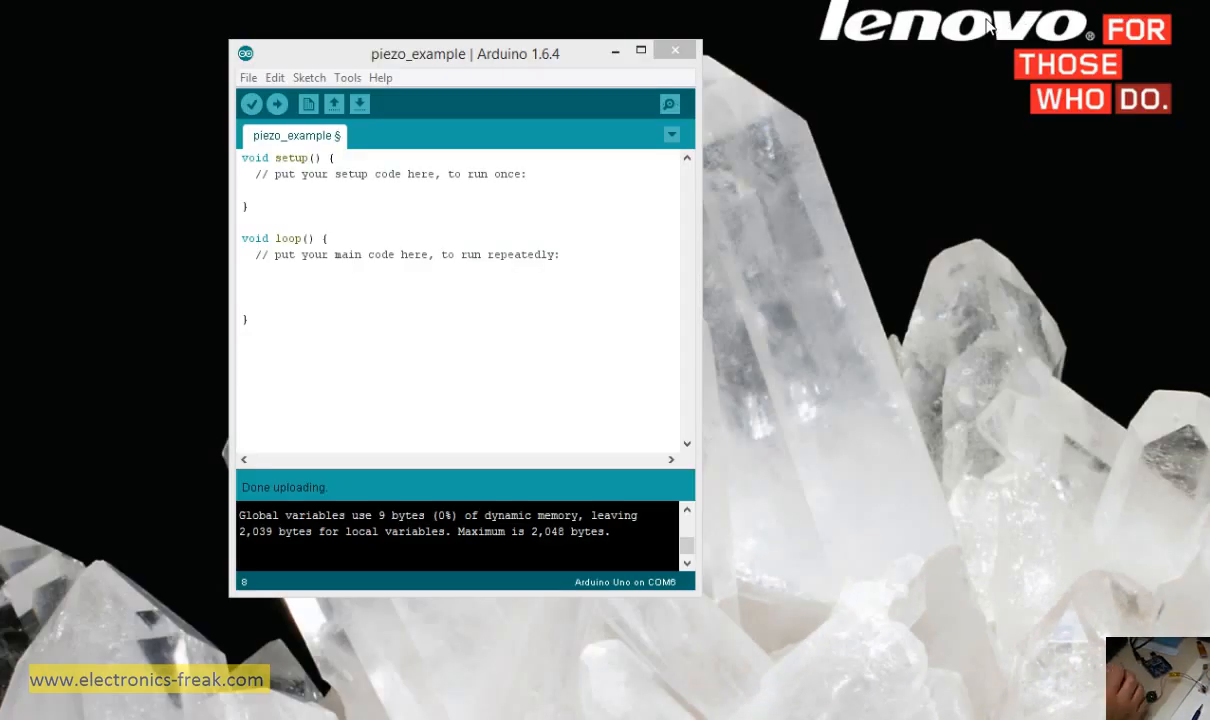
mouse_move(990, 126)
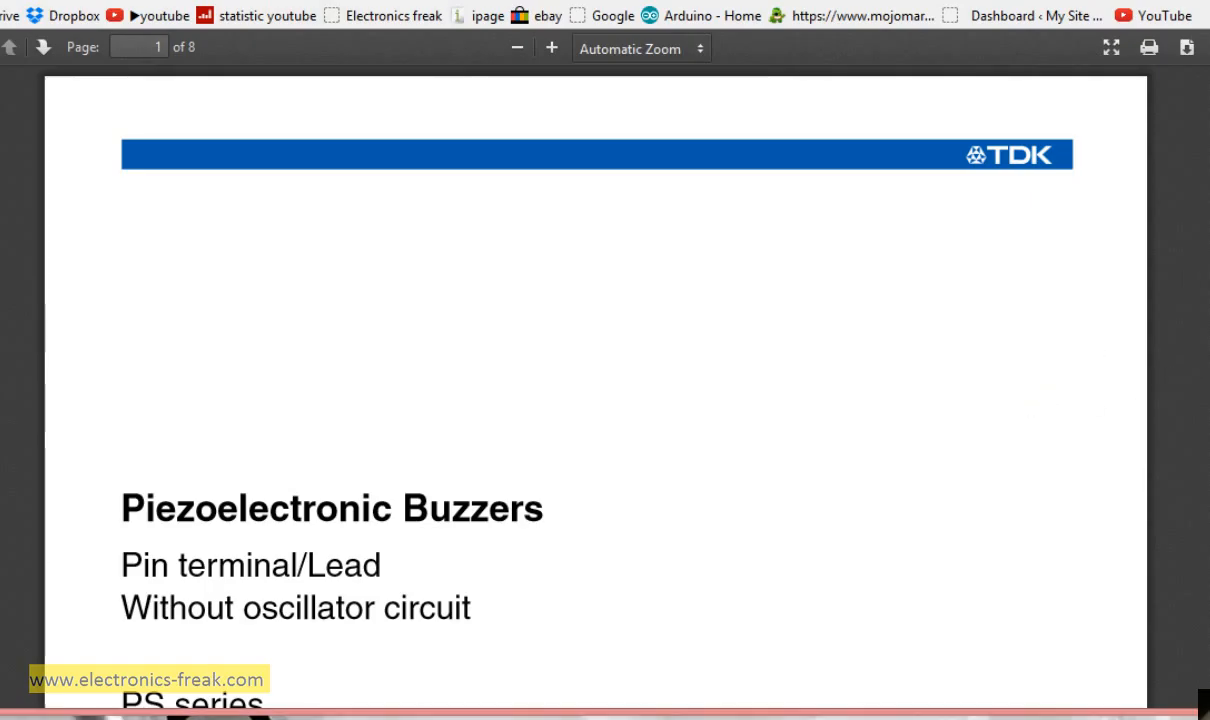
- Scroll the TDK buzzer datasheet to its page-2 Specifications and Characteristics table, then return to the sketch
scroll("down", 3)
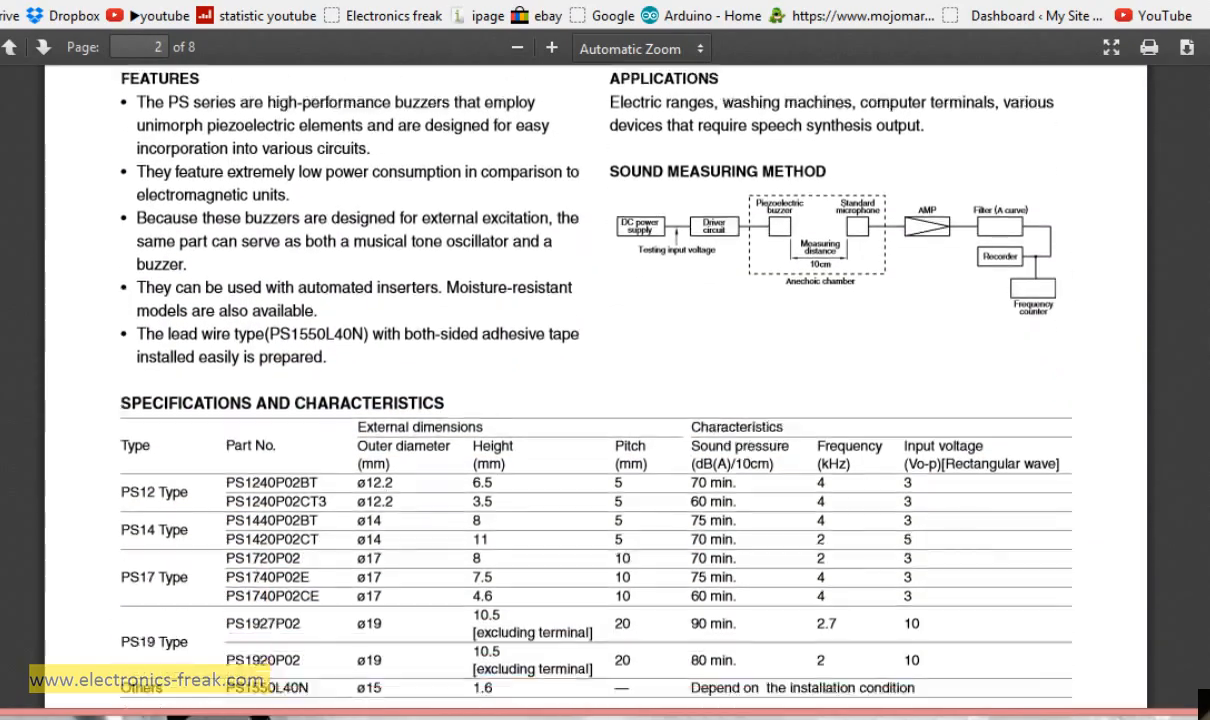
scroll("down", 3)
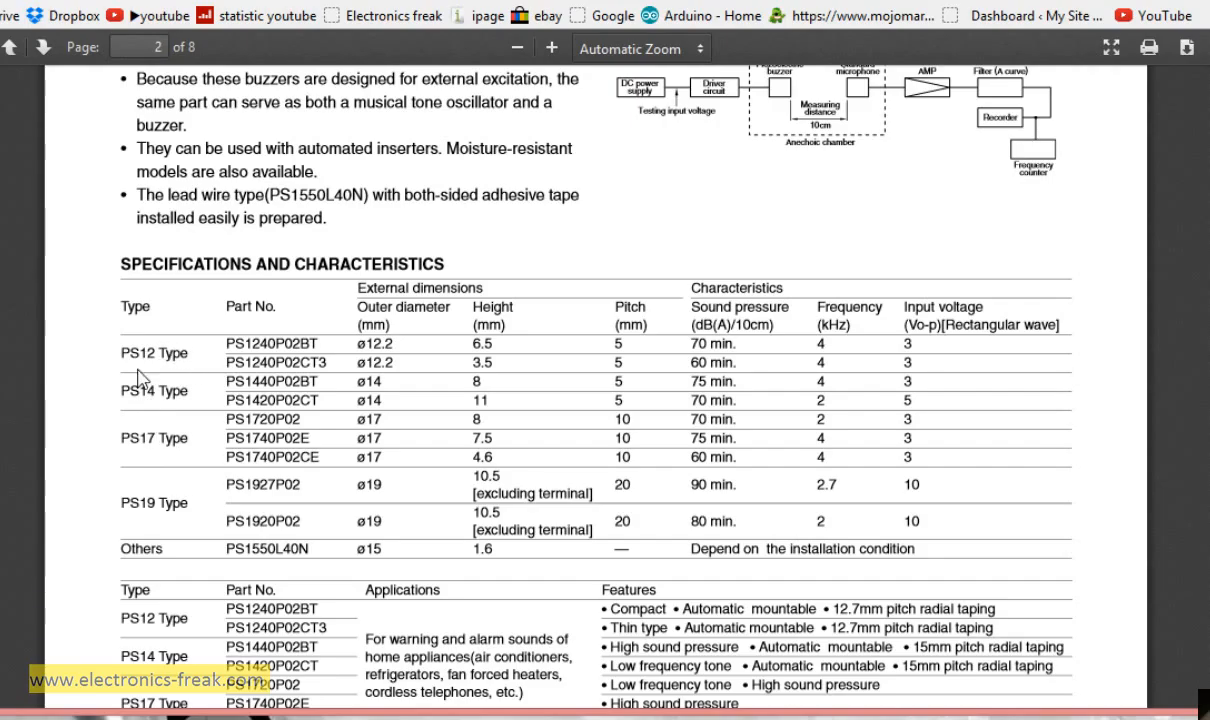
mouse_move(136, 394)
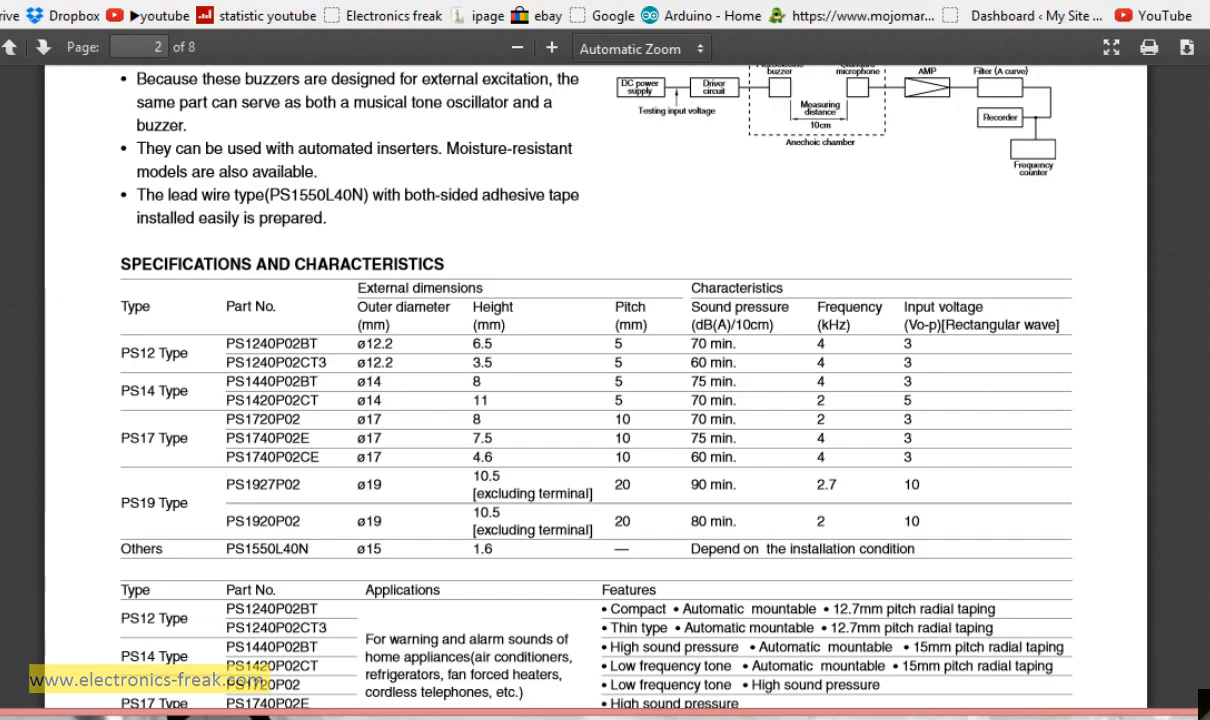
scroll("down", 3)
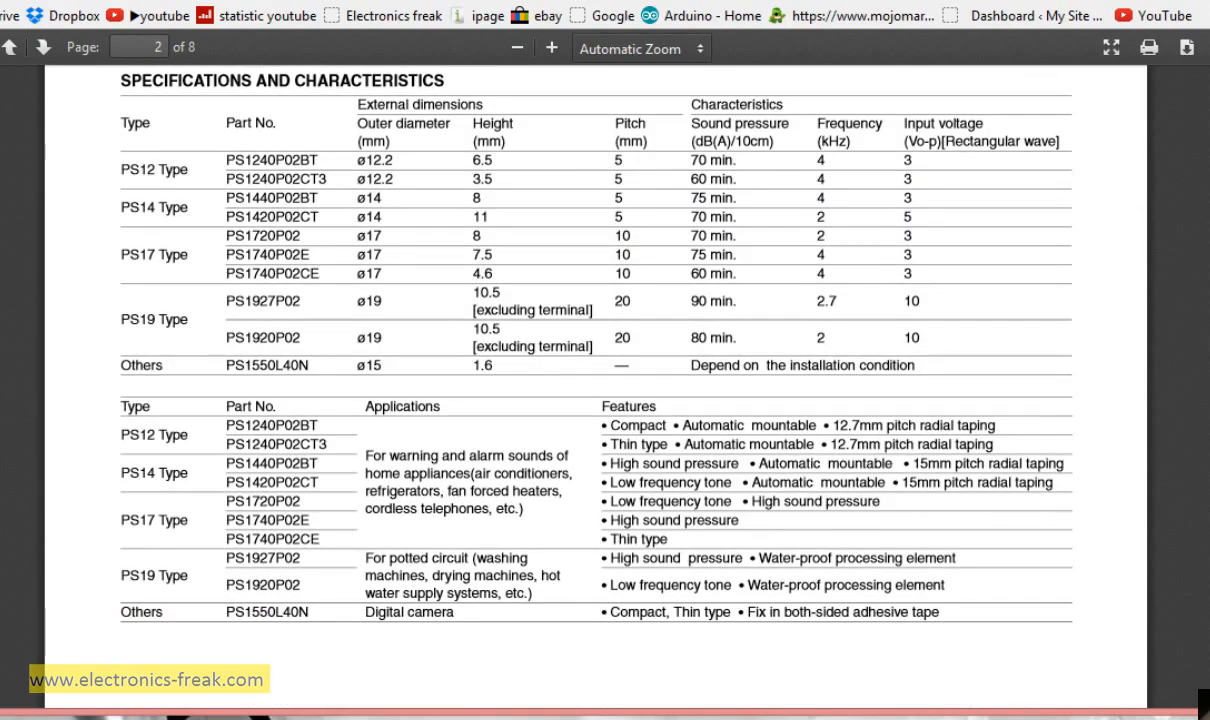
mouse_move(400, 164)
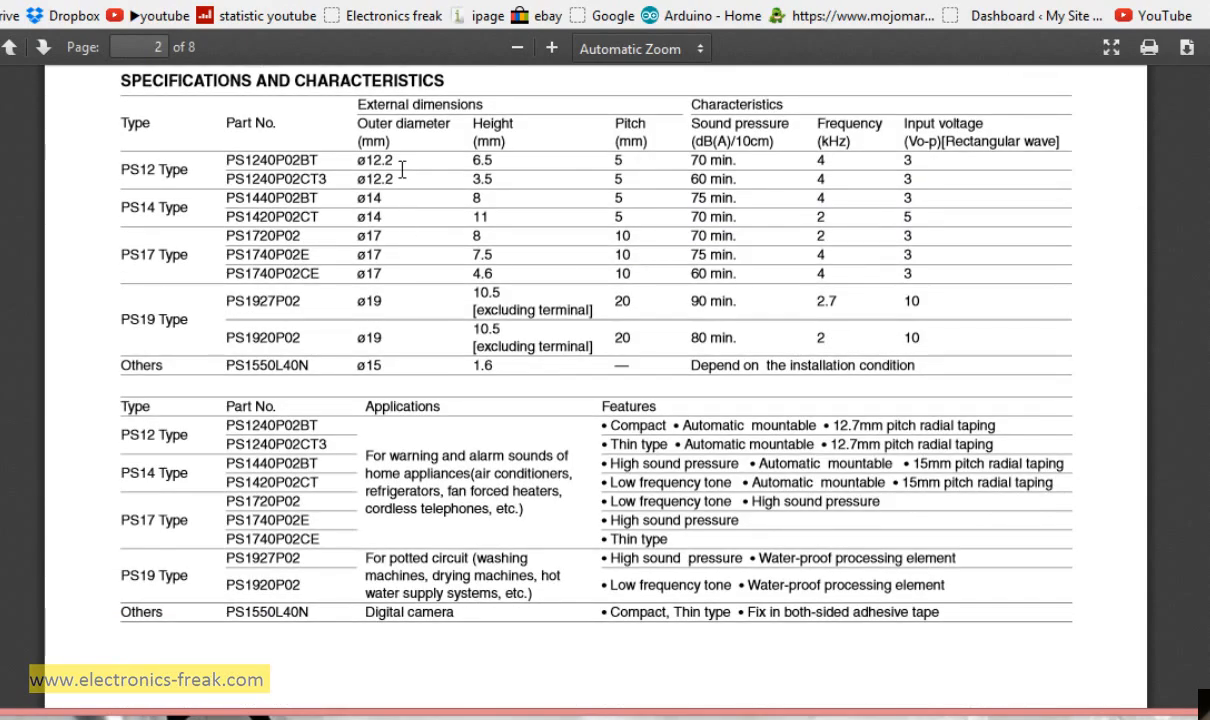
mouse_move(156, 300)
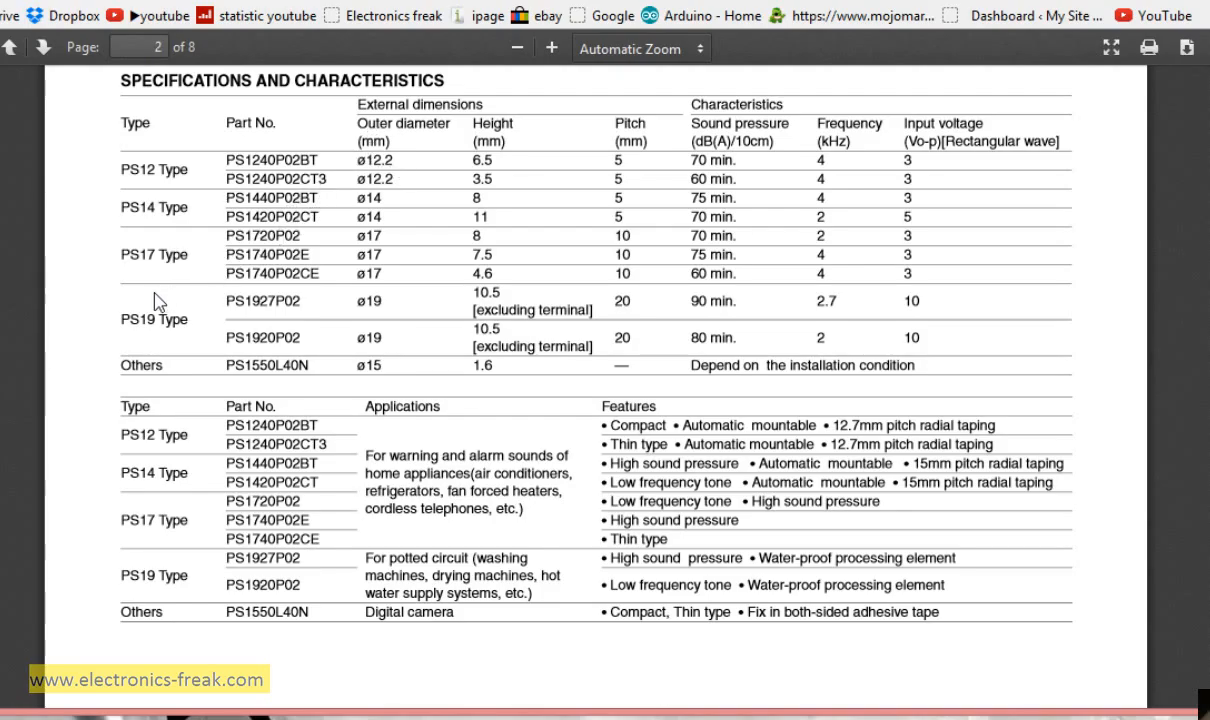
mouse_move(356, 256)
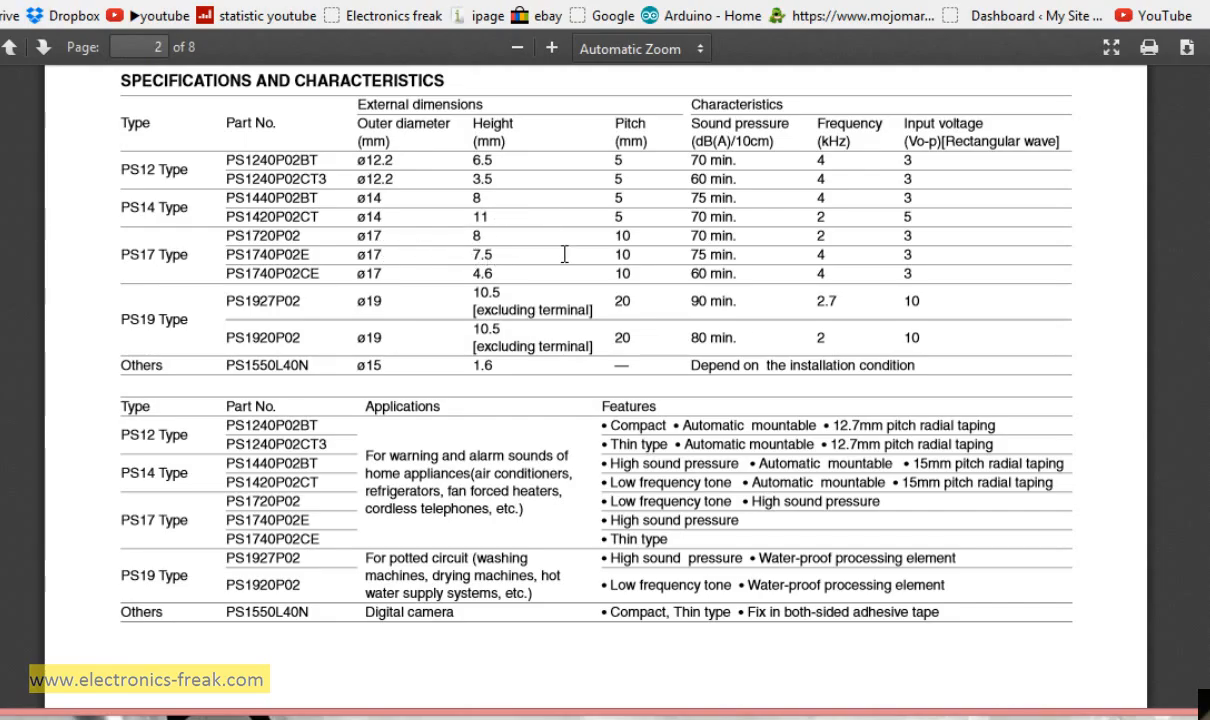
mouse_move(854, 124)
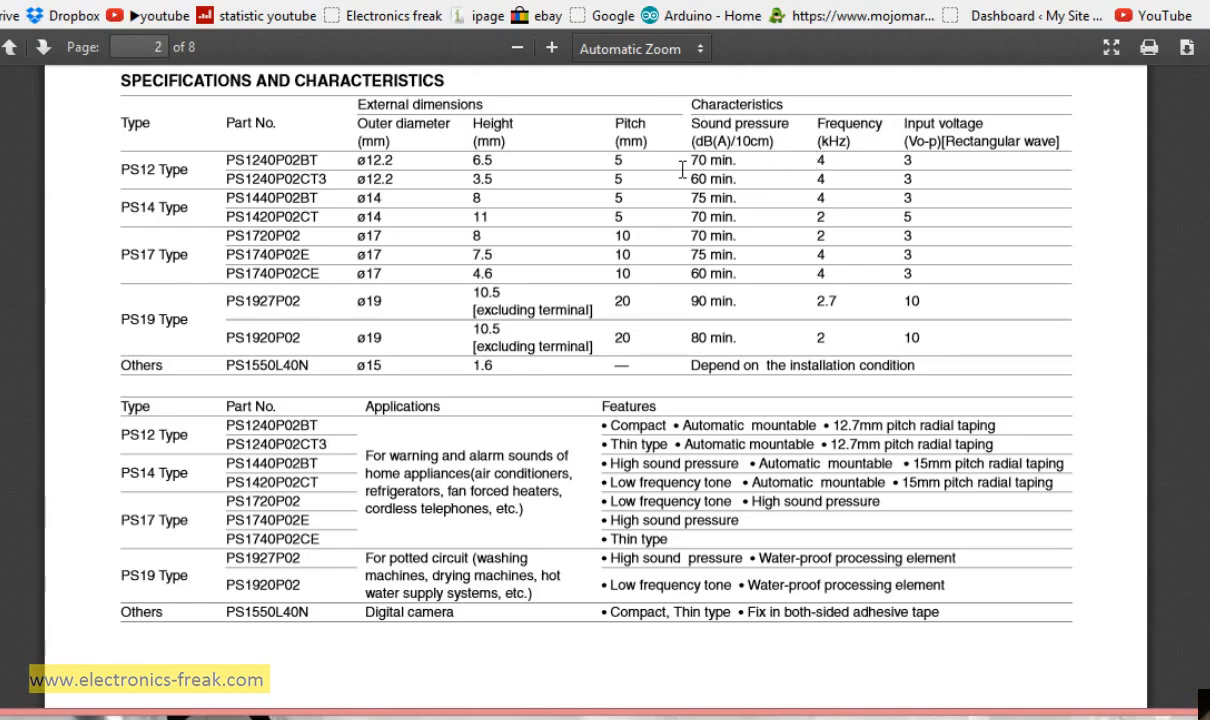
mouse_move(820, 160)
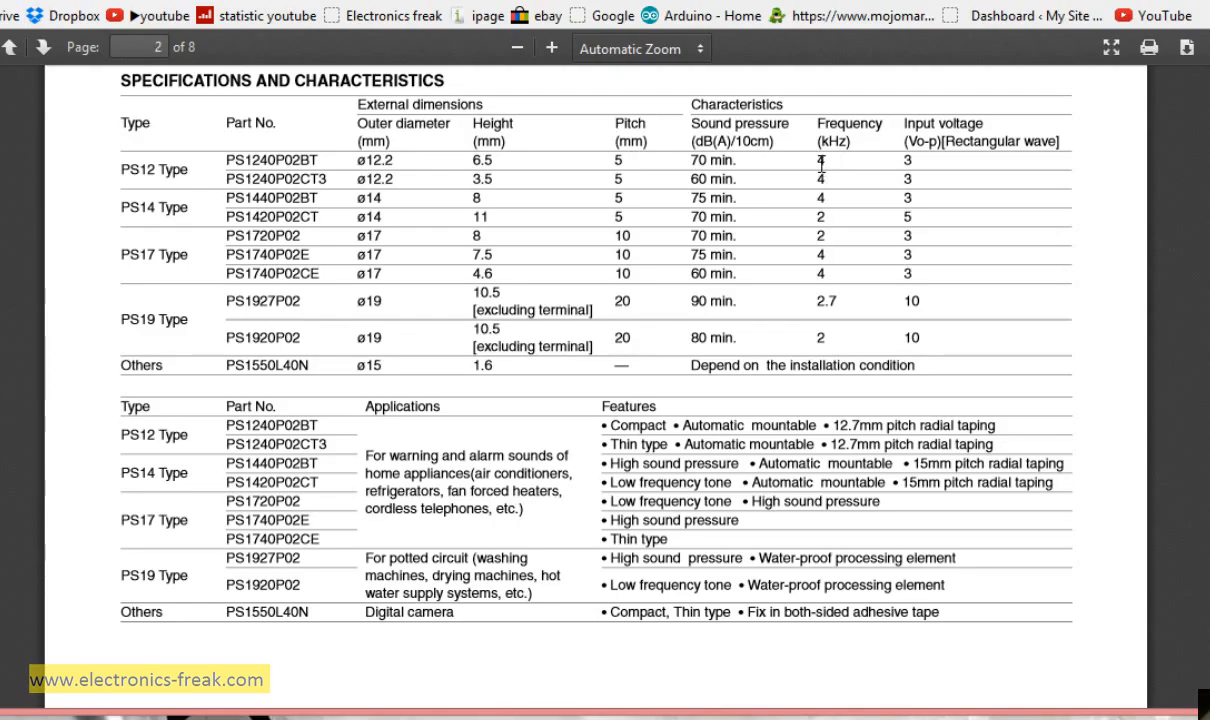
double_click(822, 236)
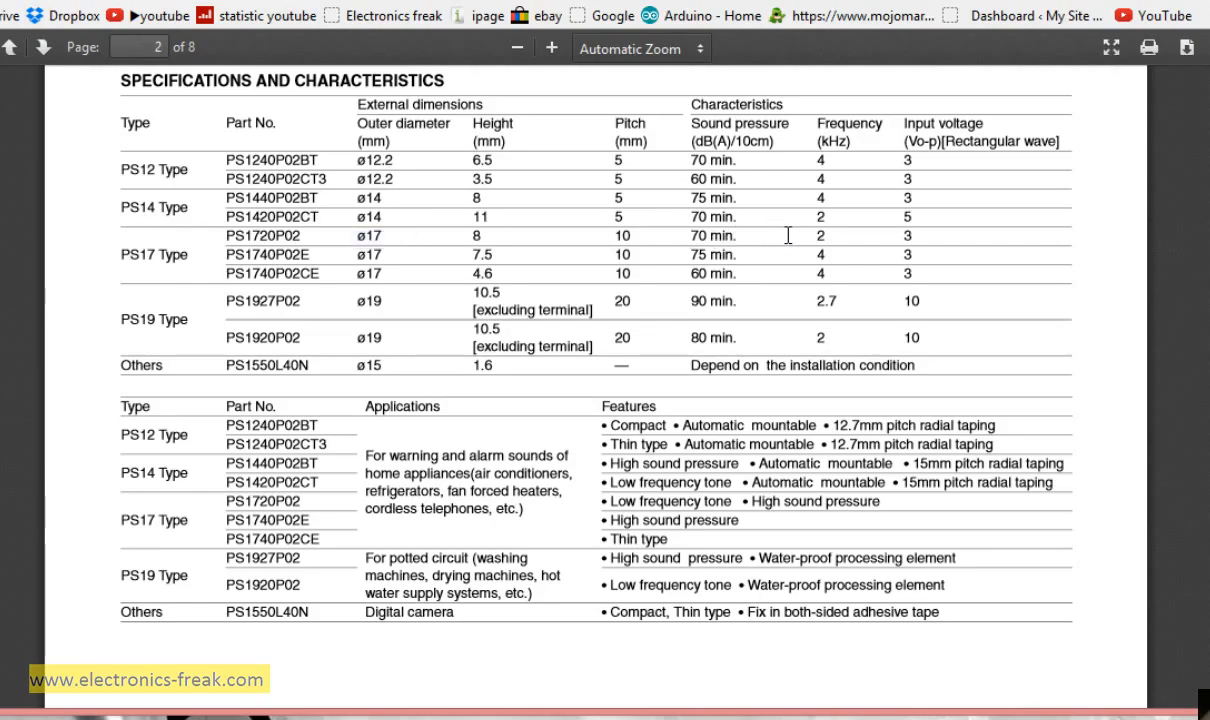
double_click(820, 236)
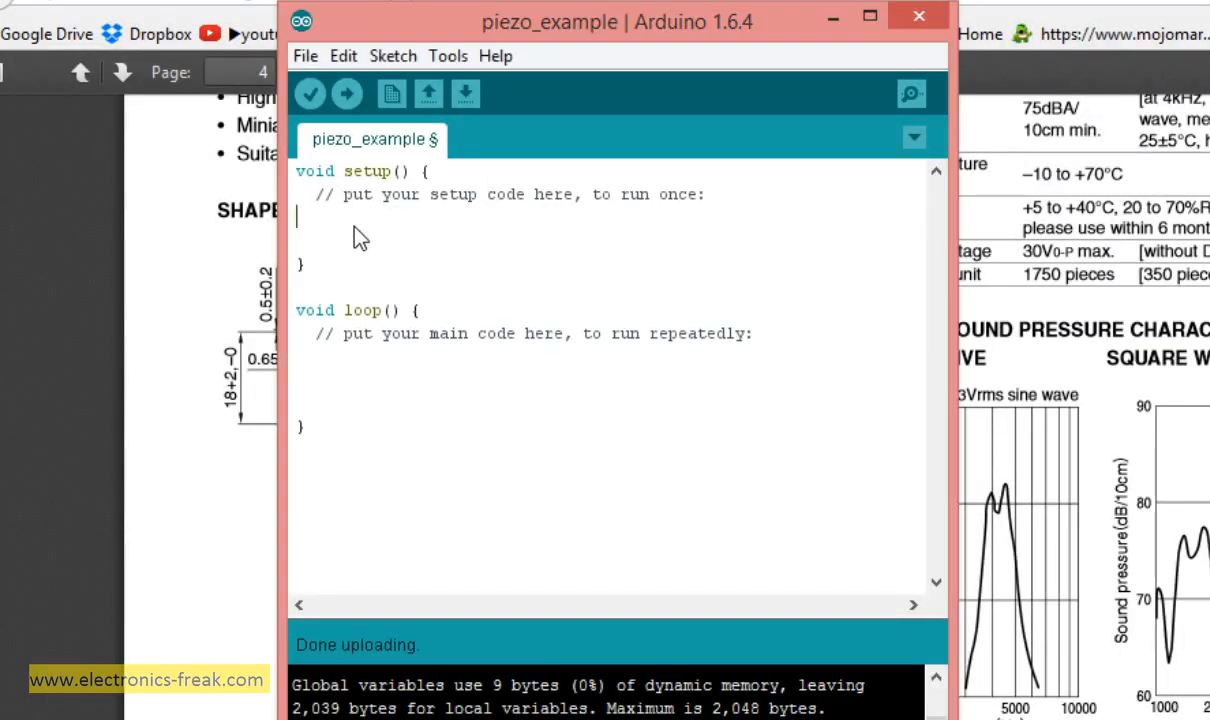
- Write pinMode(5, OUTPUT); as the first line of setup()
type("pi")
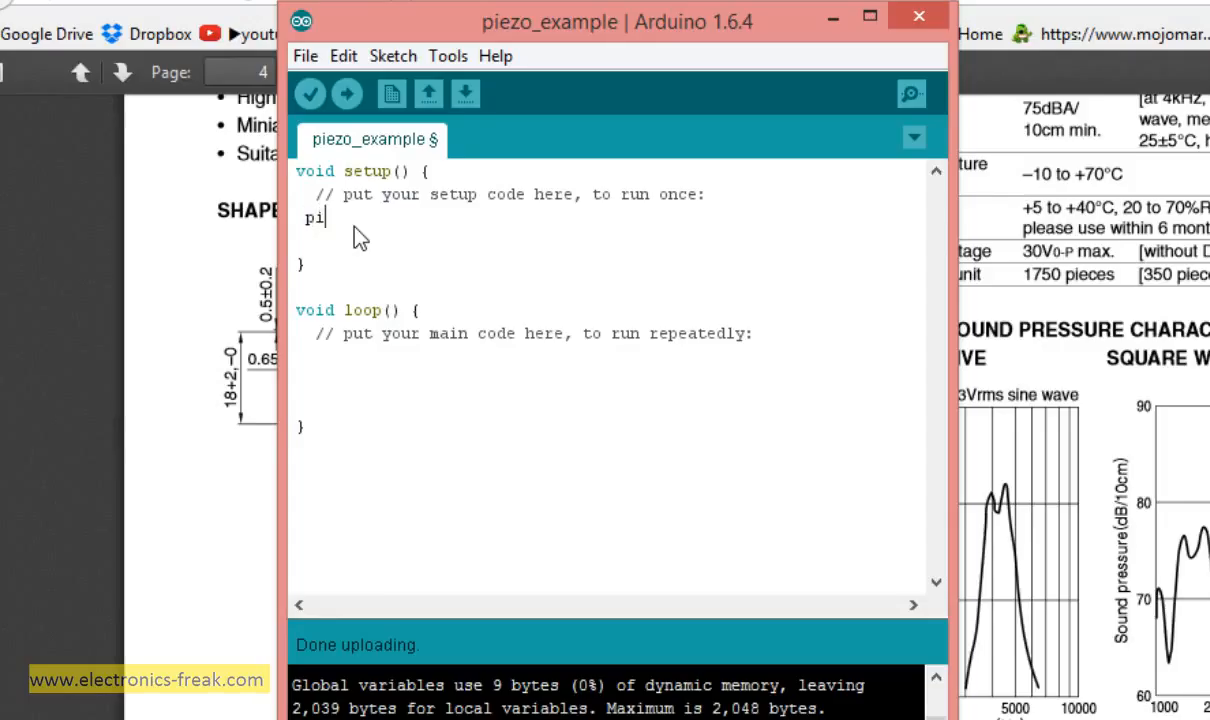
type("nm")
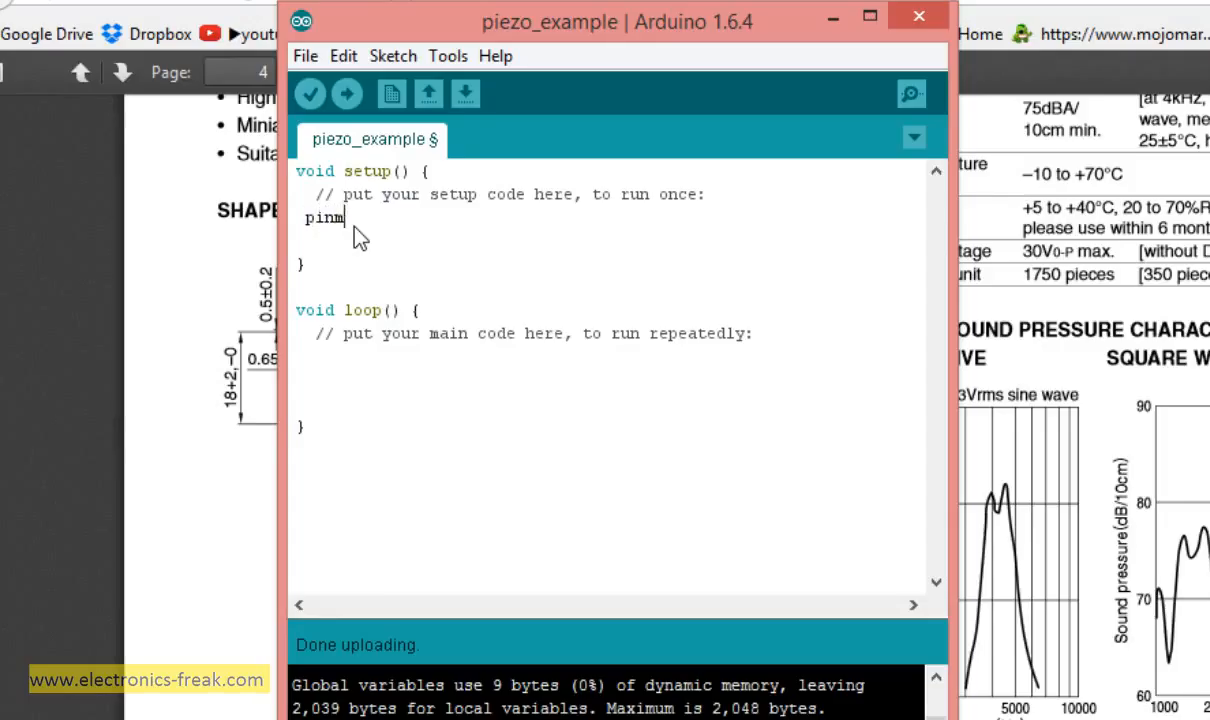
key("Backspace")
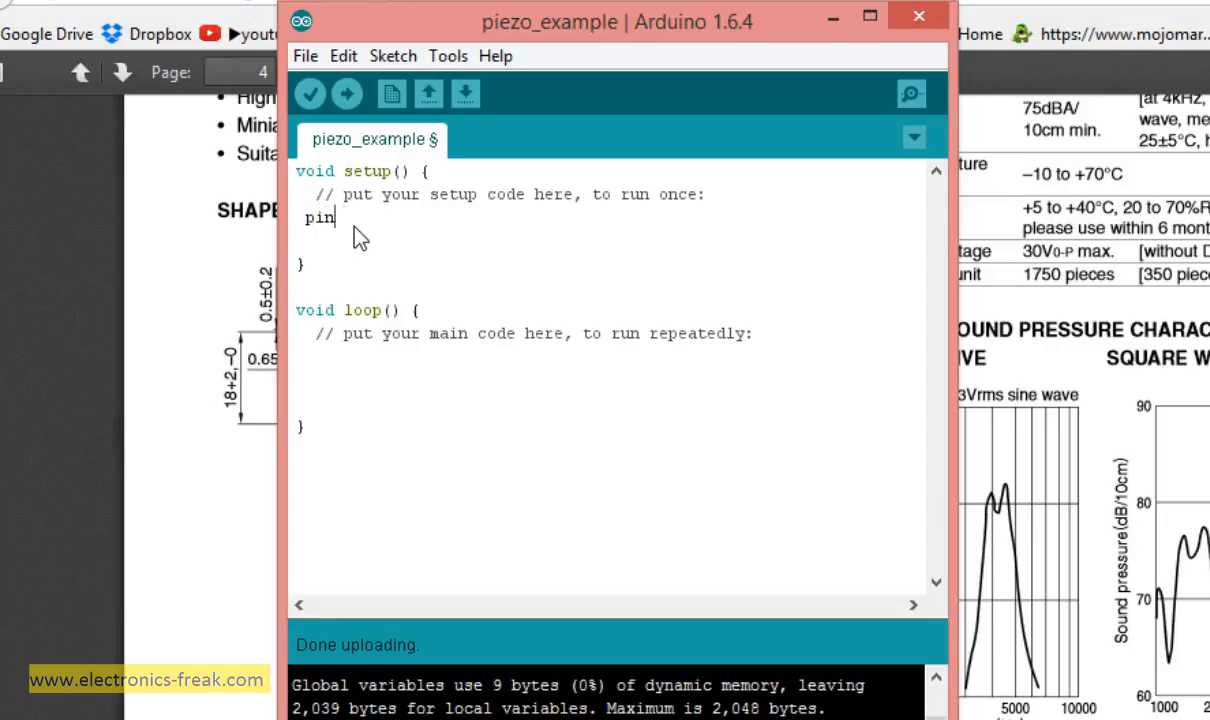
type("Mode(")
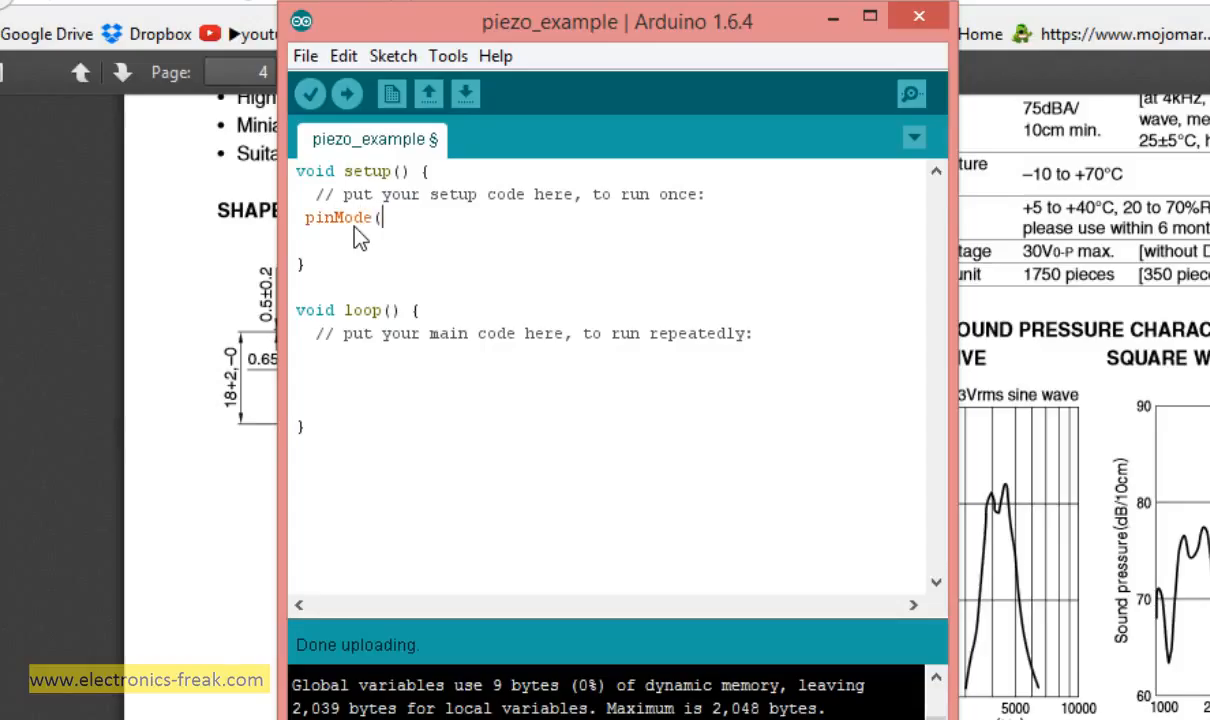
type("5,")
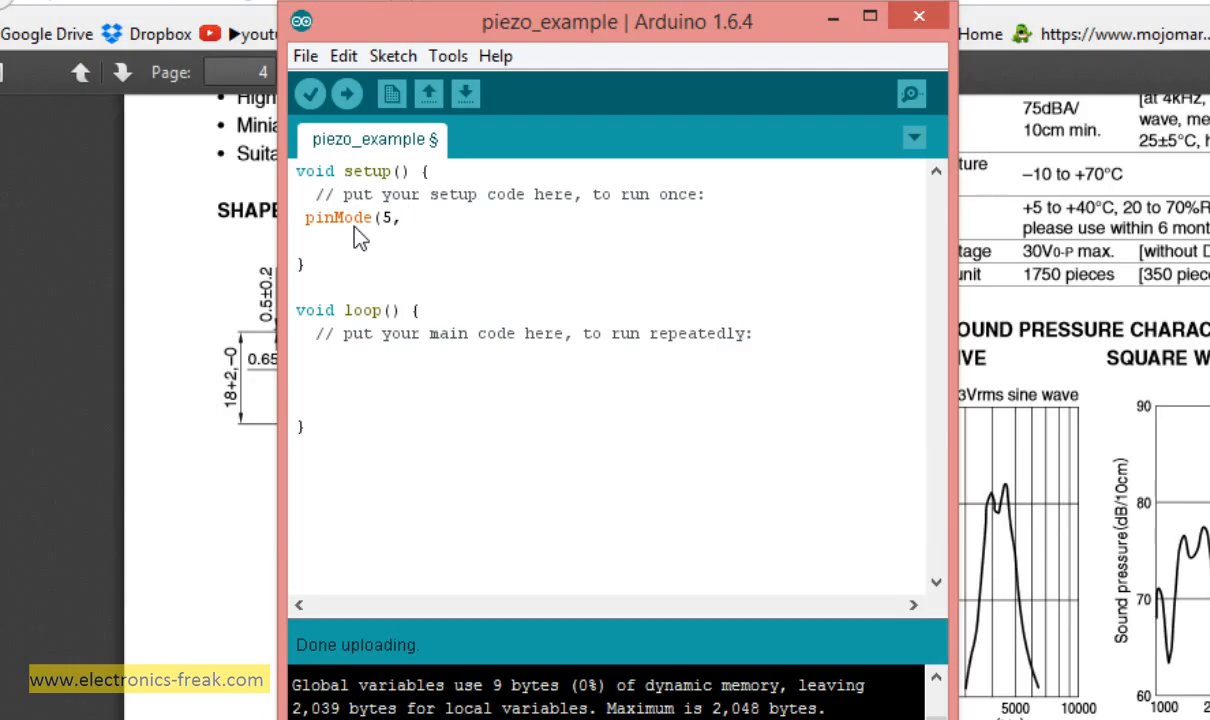
type("OUTPUT")
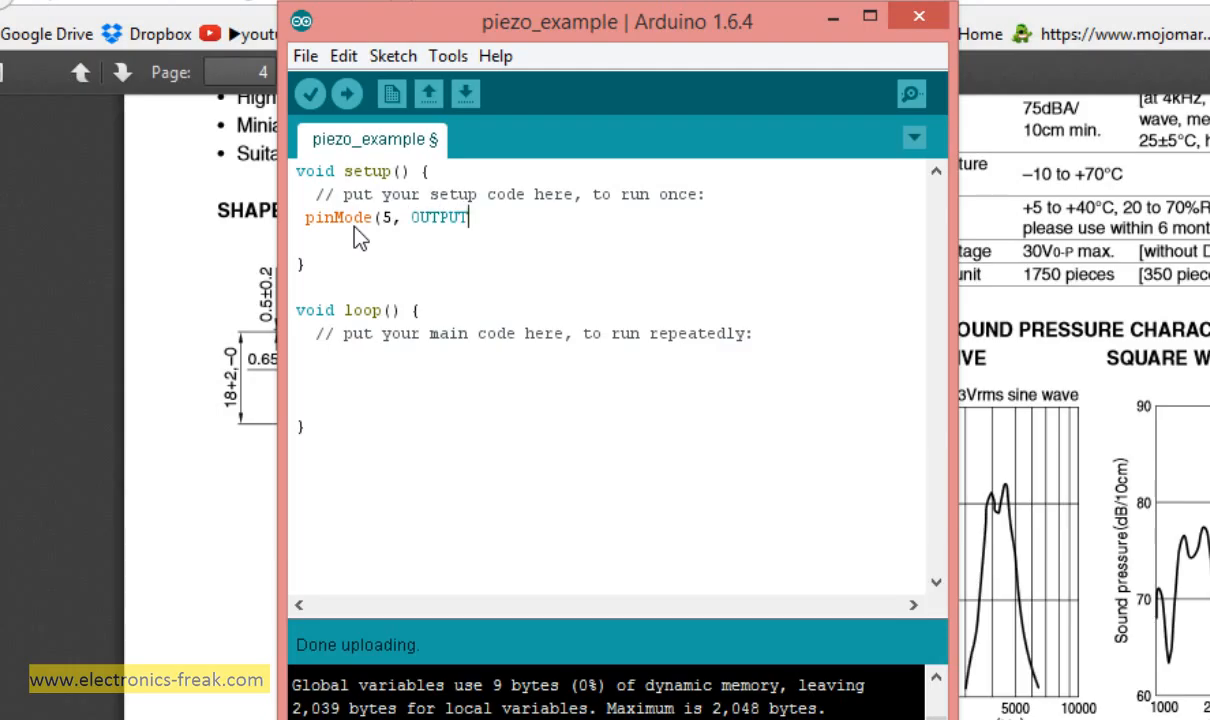
type(");")
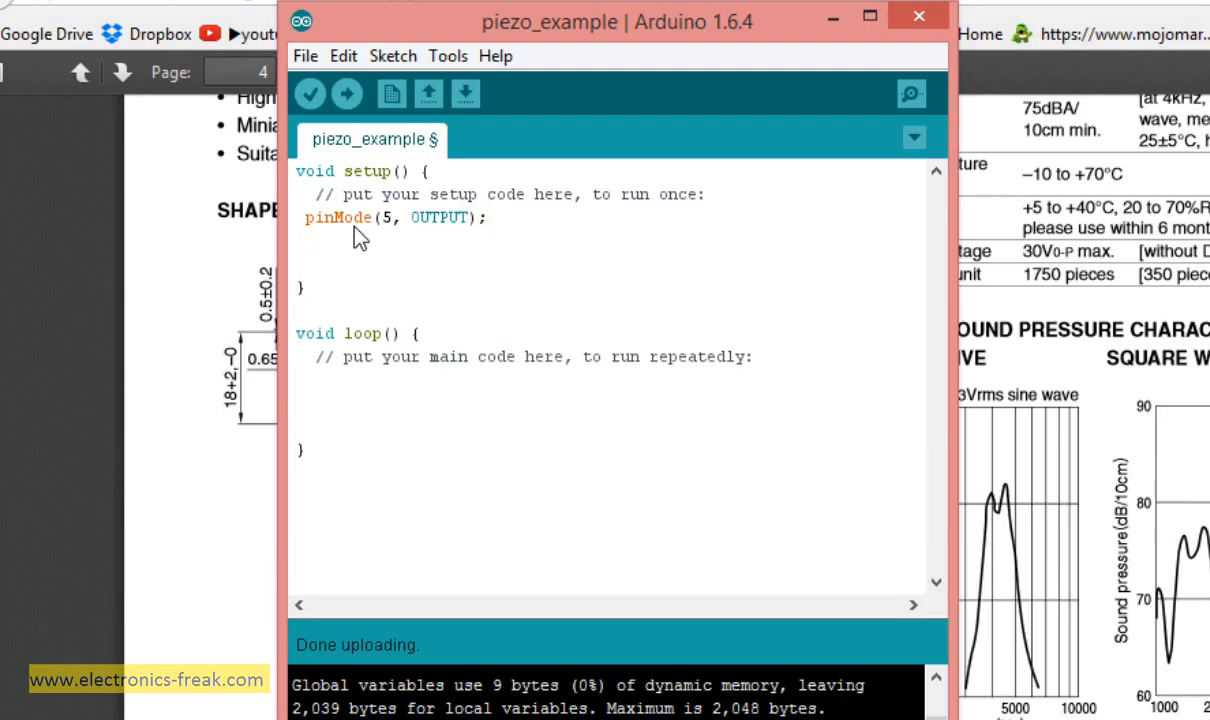
- Duplicate the pinMode line below and change it to configure pin 6 as output
triple_click(396, 218)
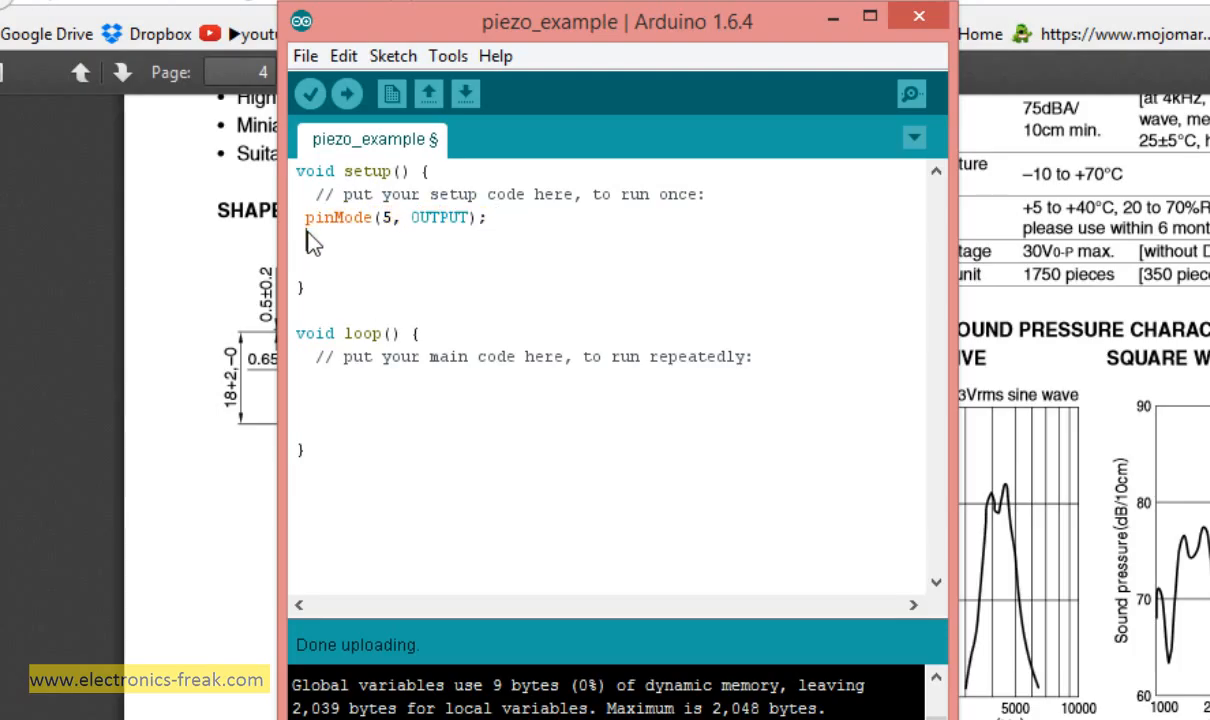
type("pinMode(5, OUTPUT);")
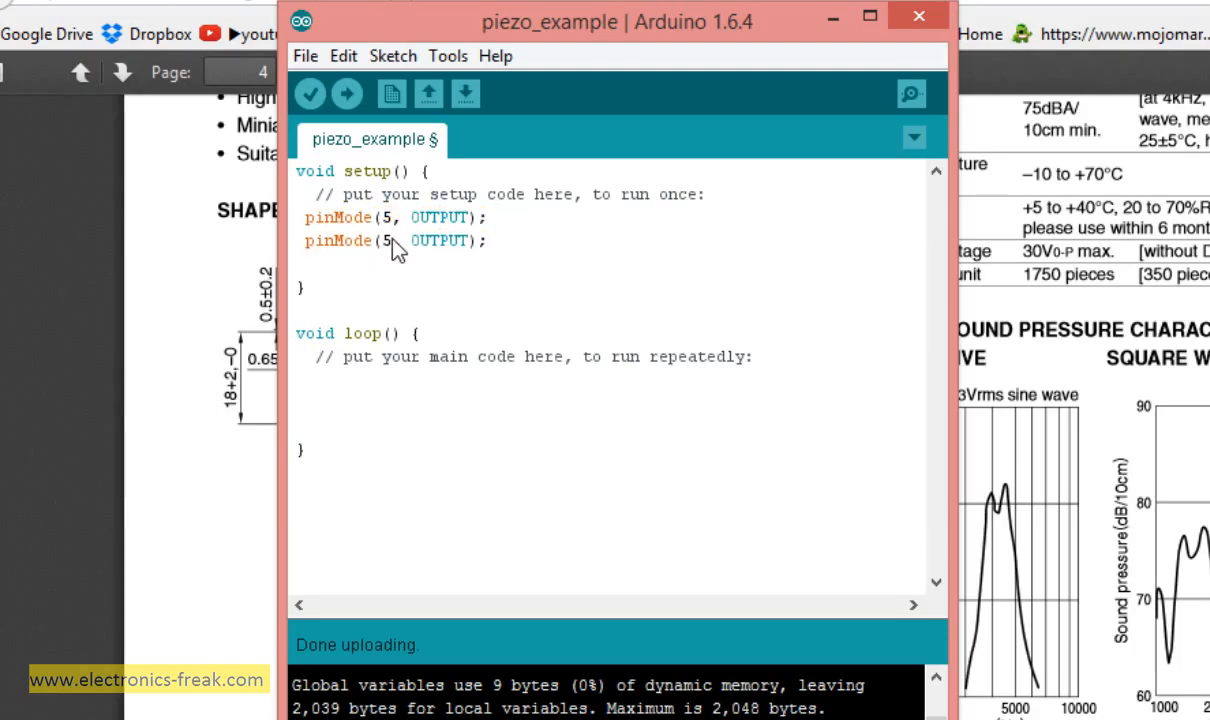
type("6")
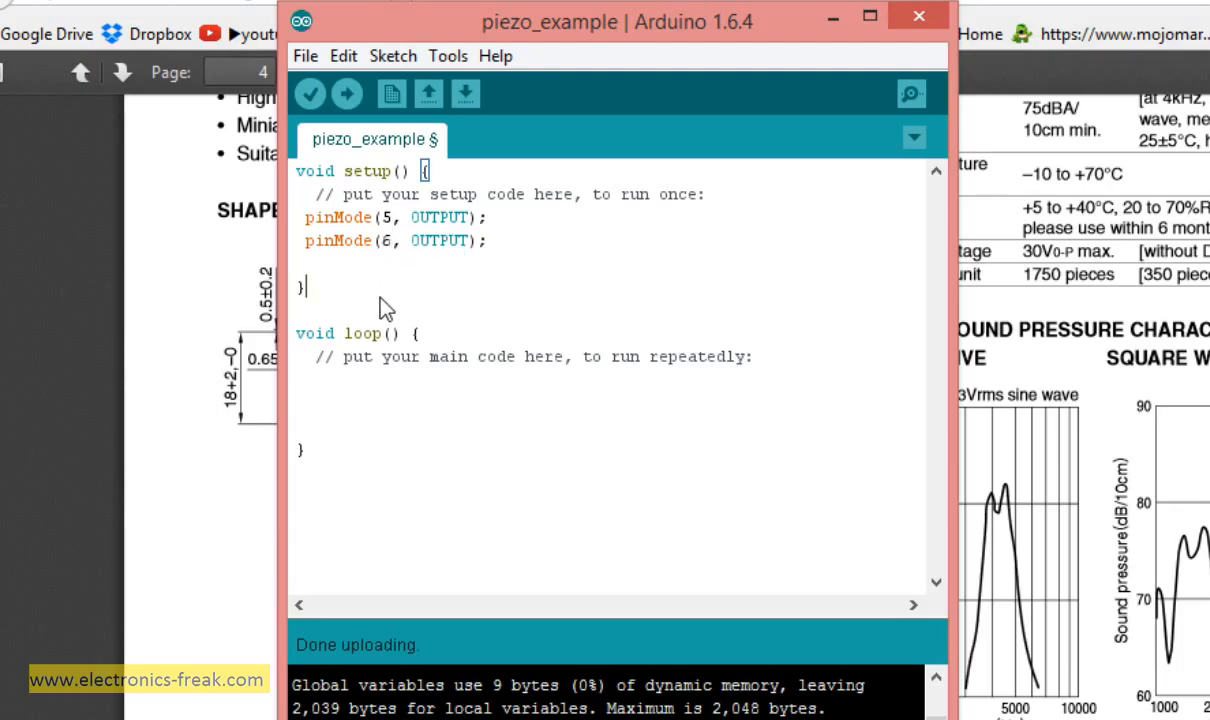
mouse_move(690, 368)
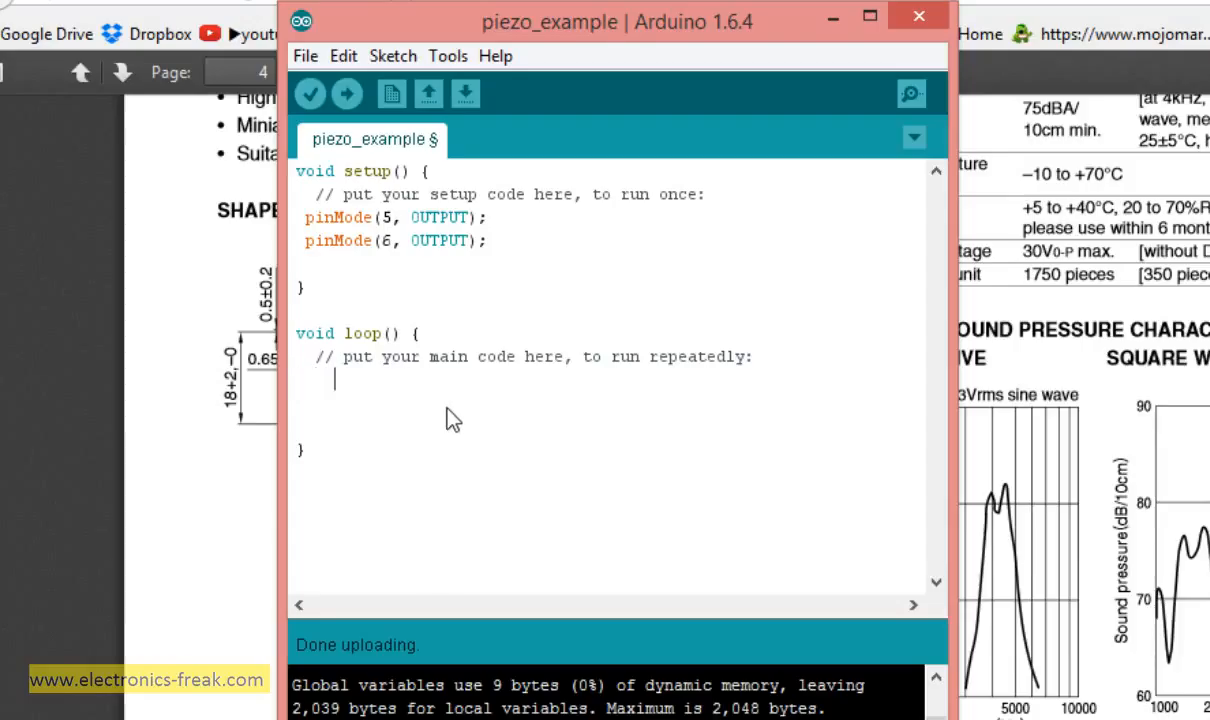
- Make loop() call sound1() followed by delay(1000)
type("sou")
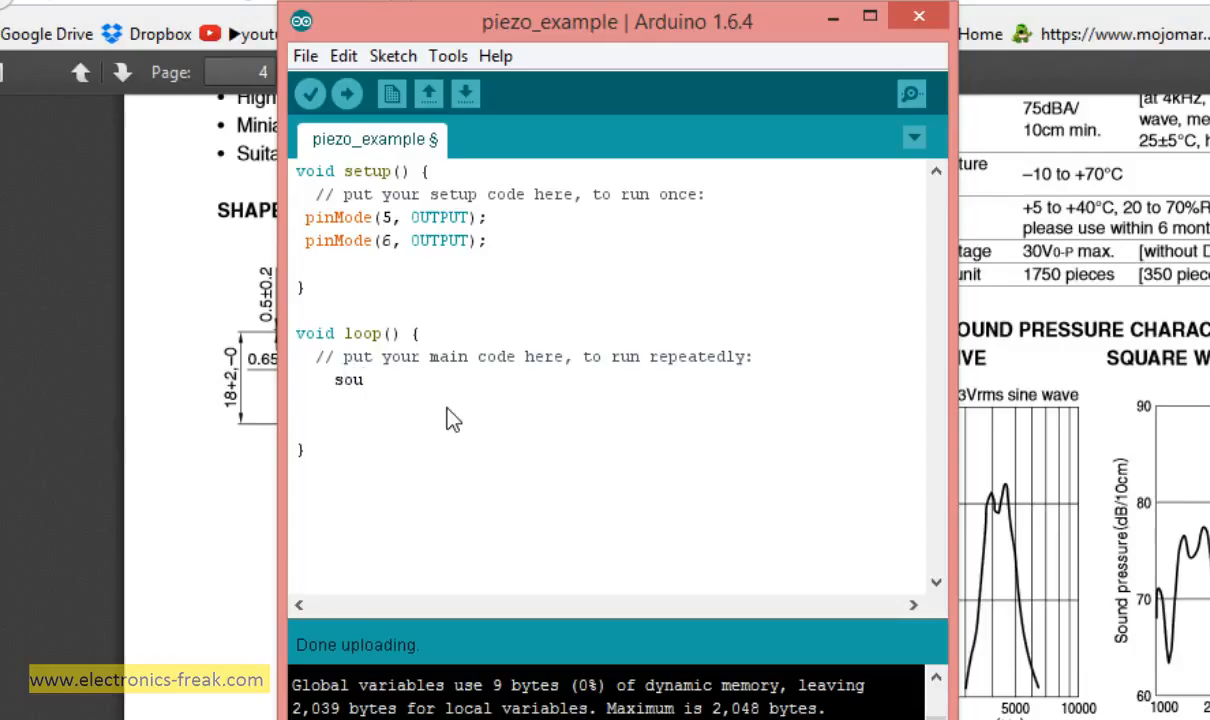
type("nd1();")
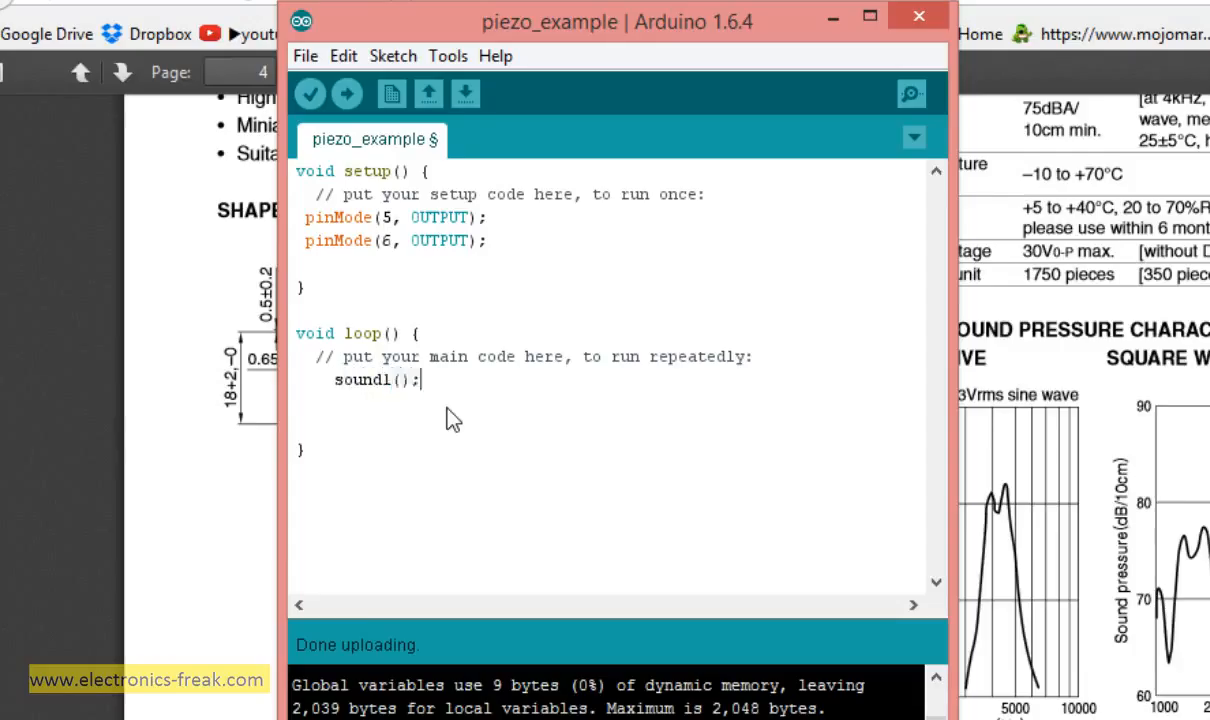
type("delay")
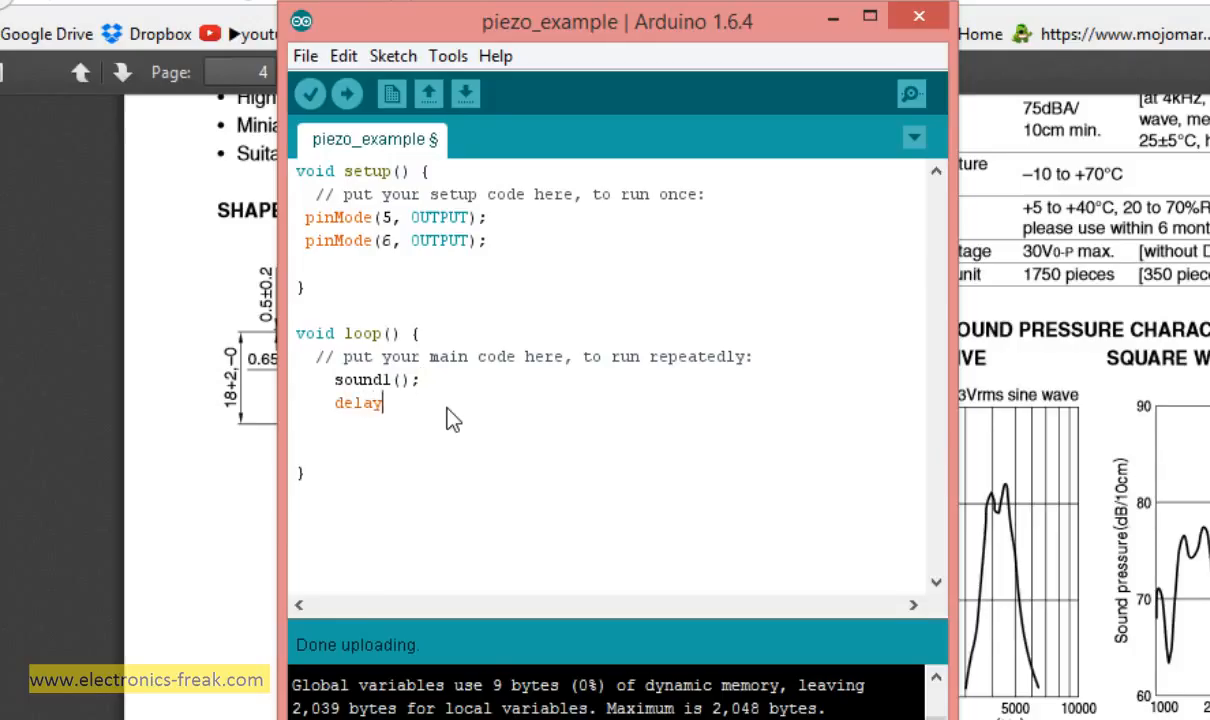
type("(1000);")
type("s")
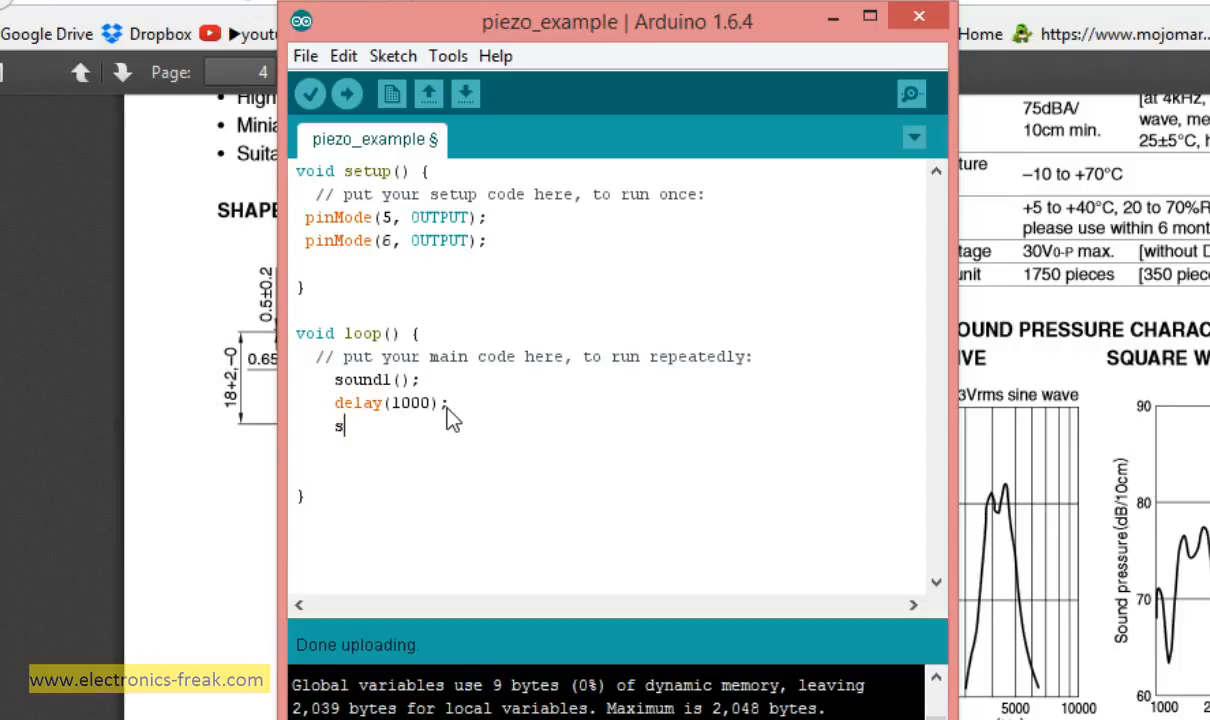
- Add sound2() and a second delay(1000); to the end of loop()
type("ound")
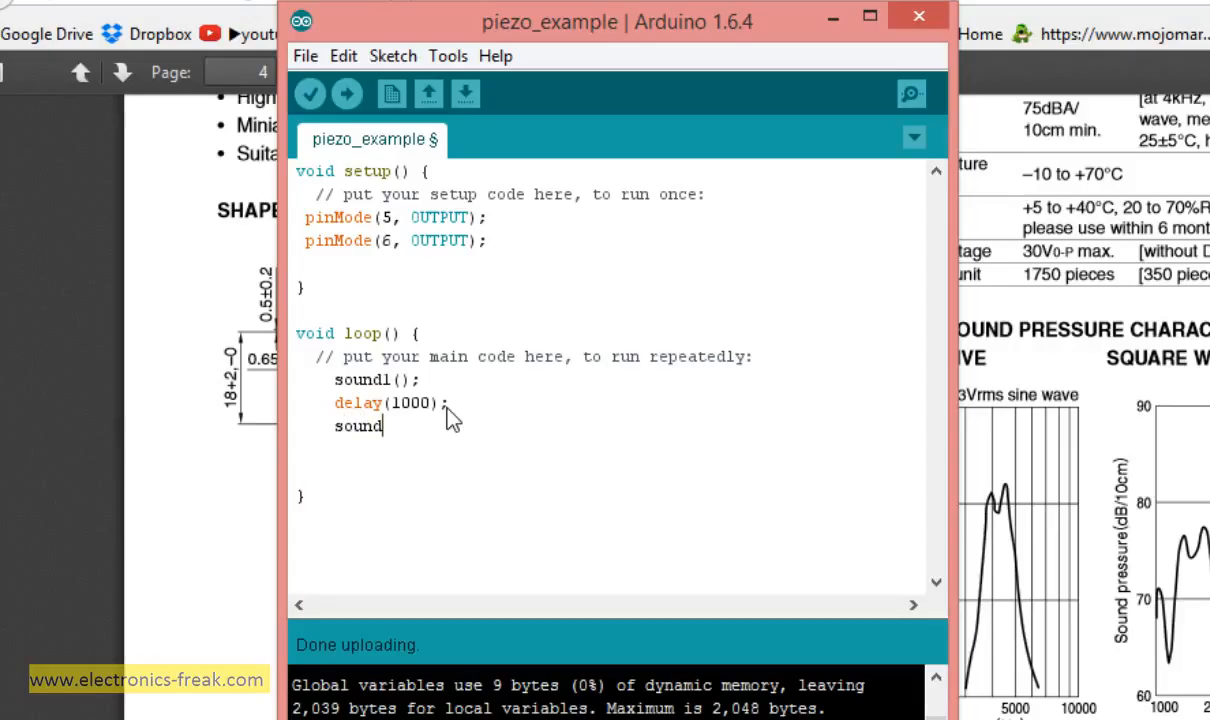
type("2();")
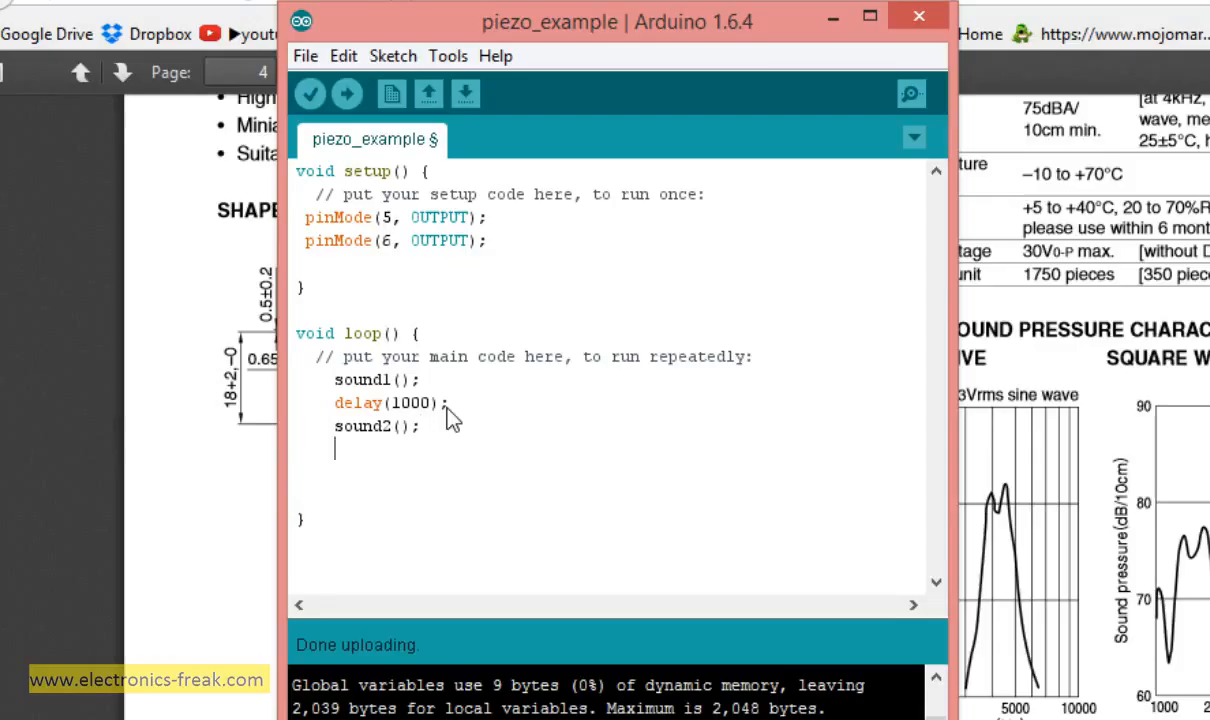
type("dela")
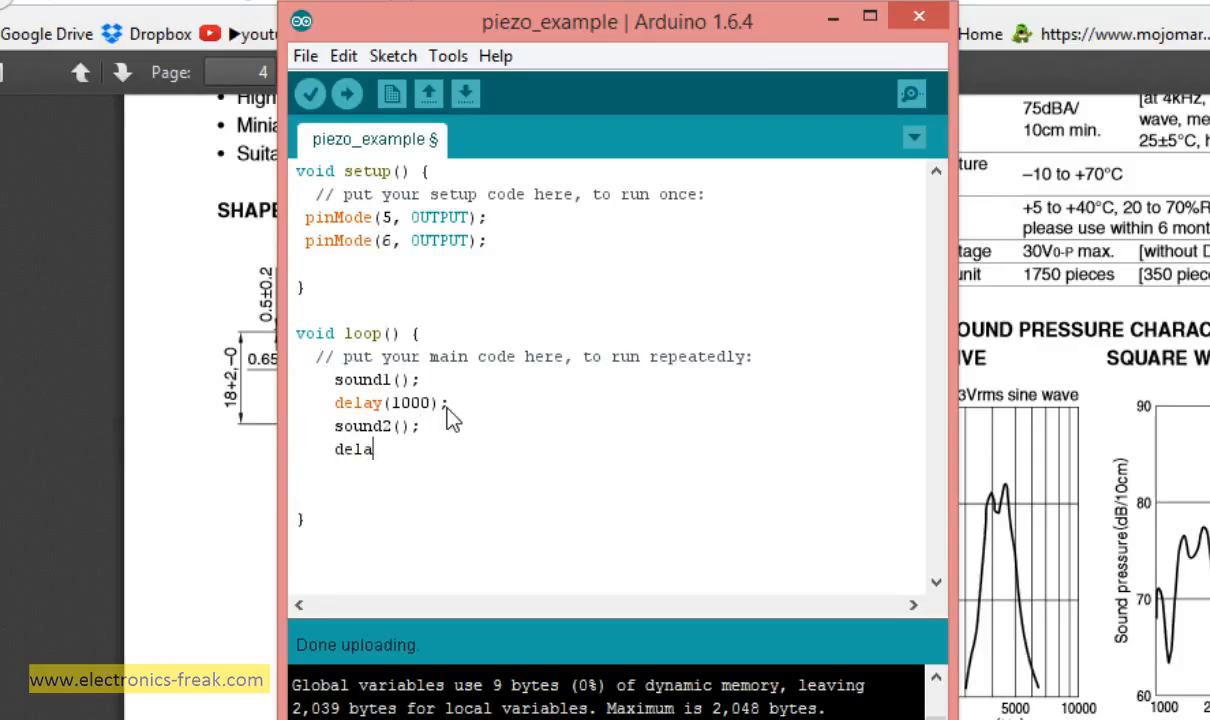
type("y(1000")
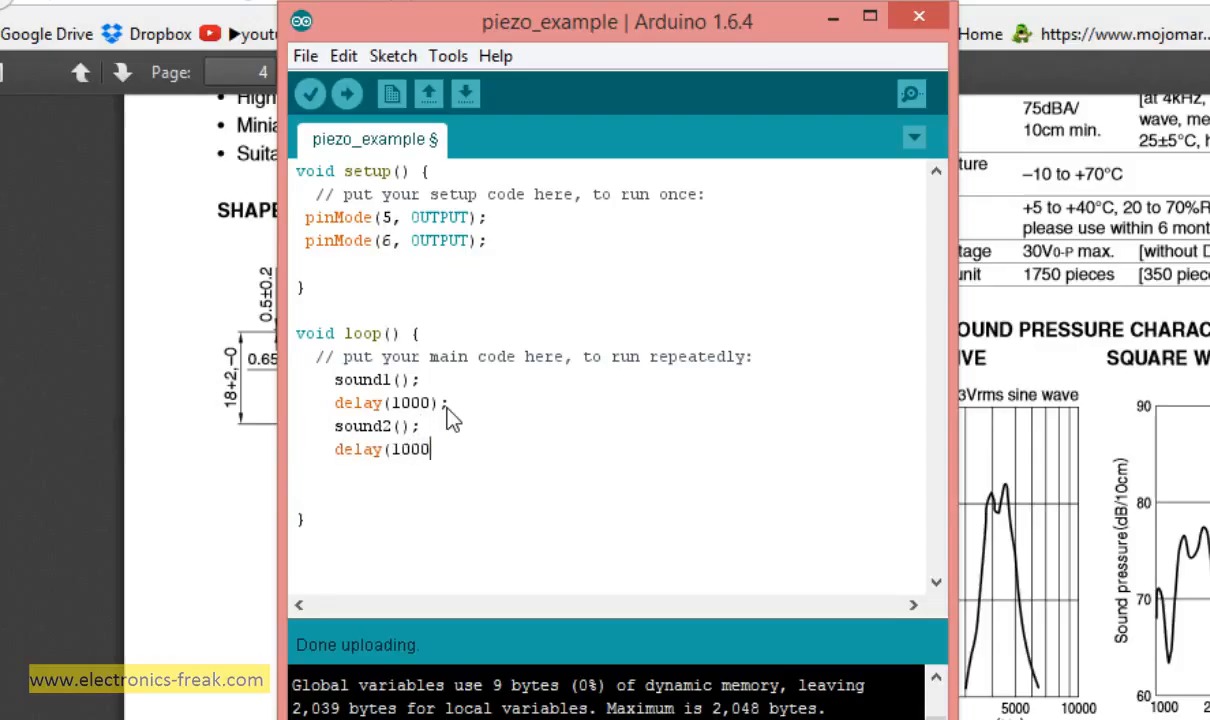
type(");")
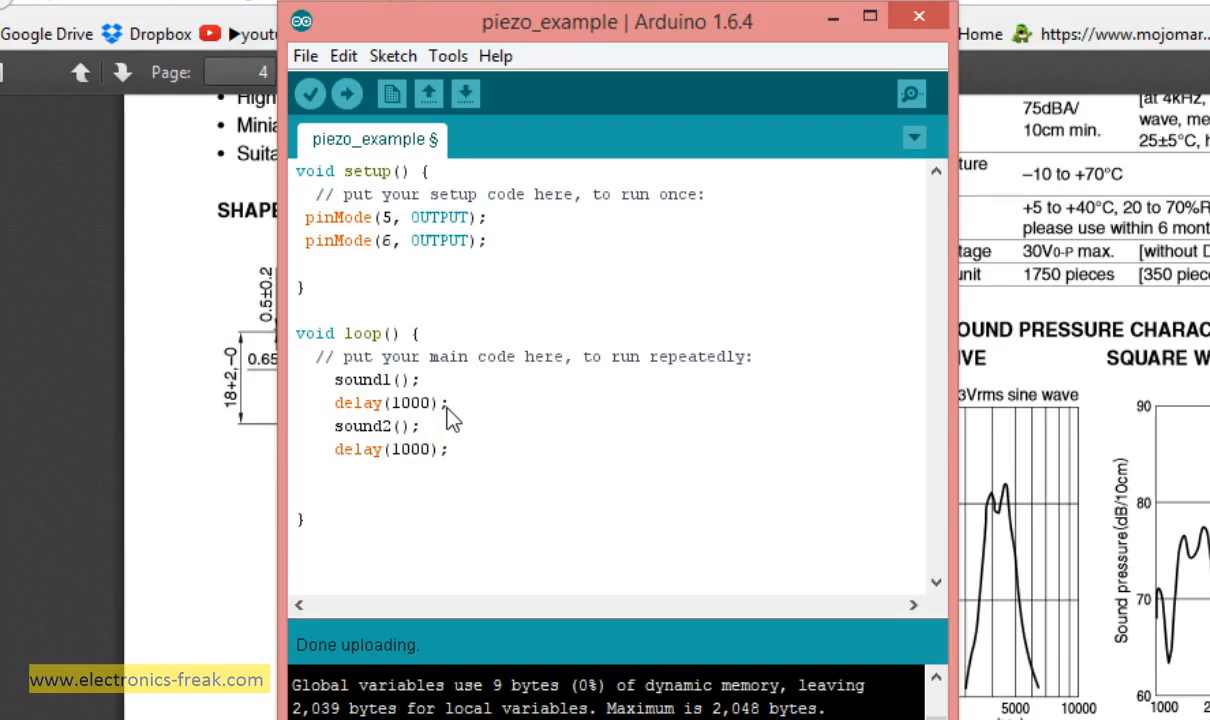
mouse_move(316, 498)
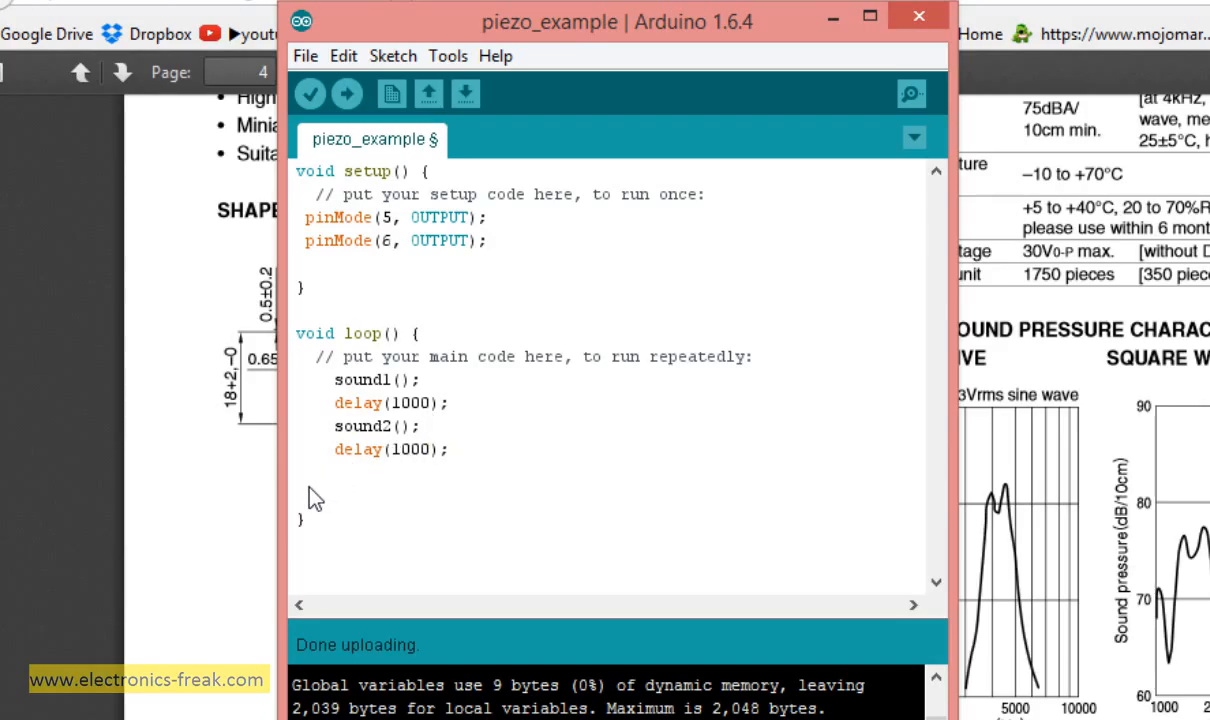
mouse_move(318, 496)
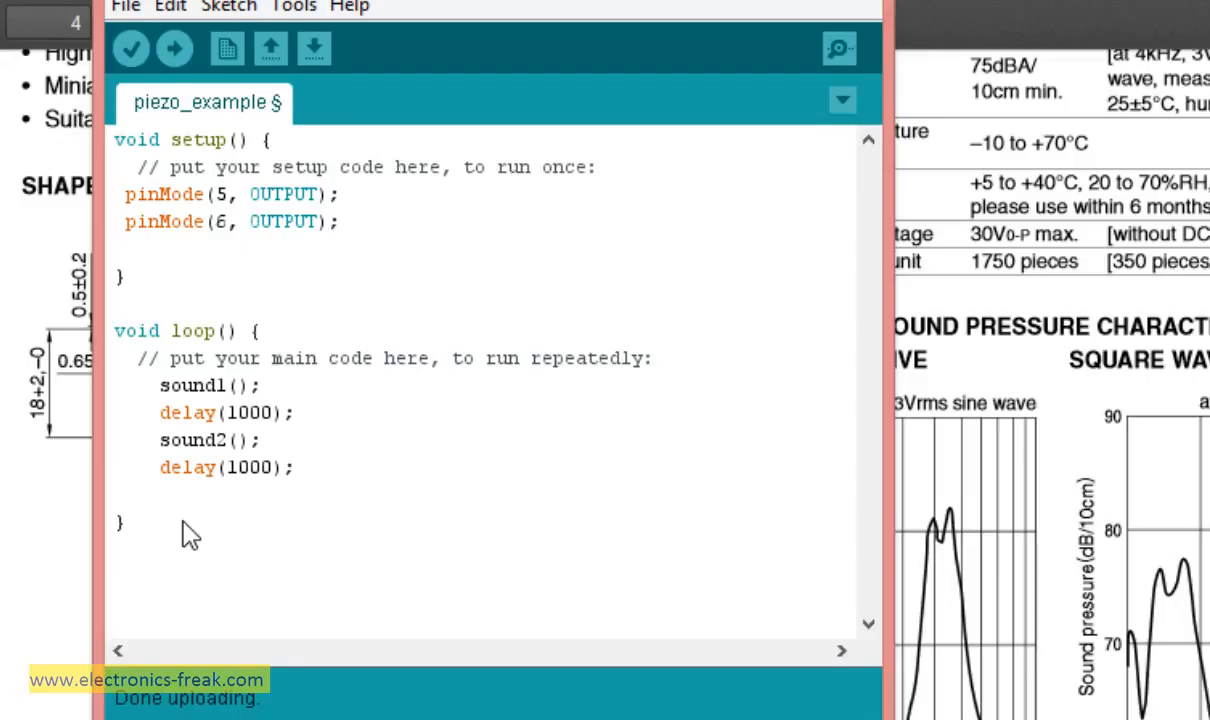
- Define void sound1() beginning with digitalWrite(5,LOW);
type("void")
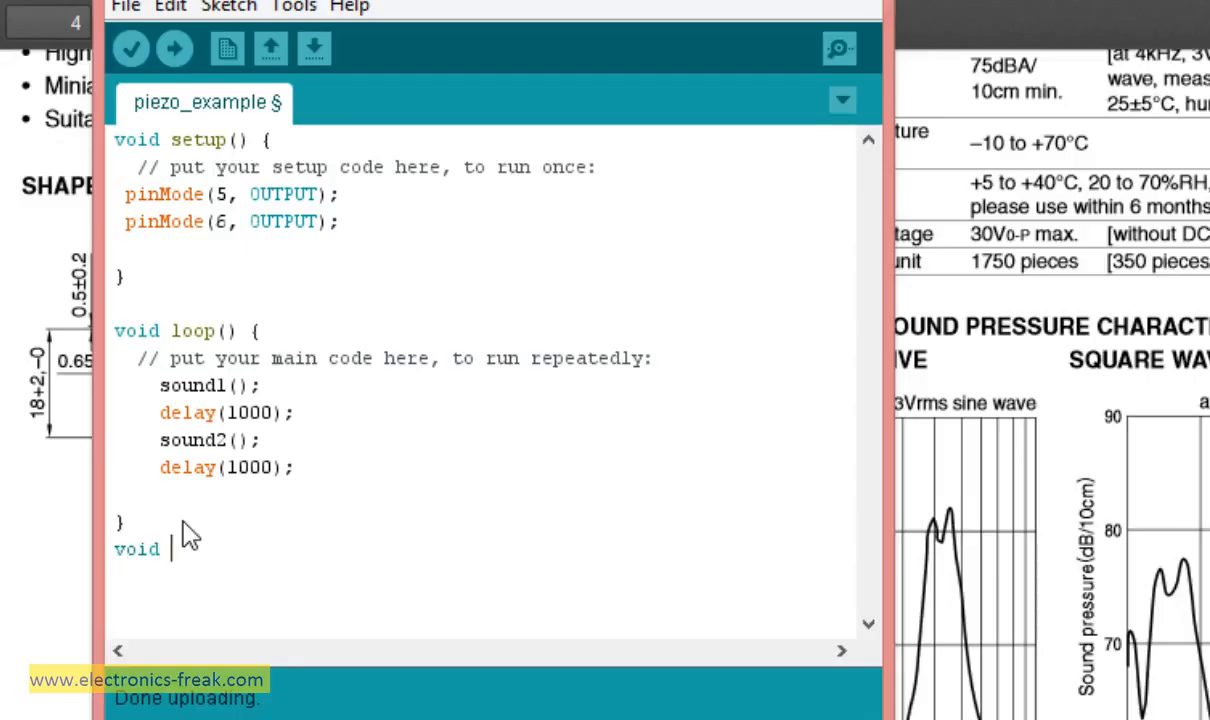
type("sound1")
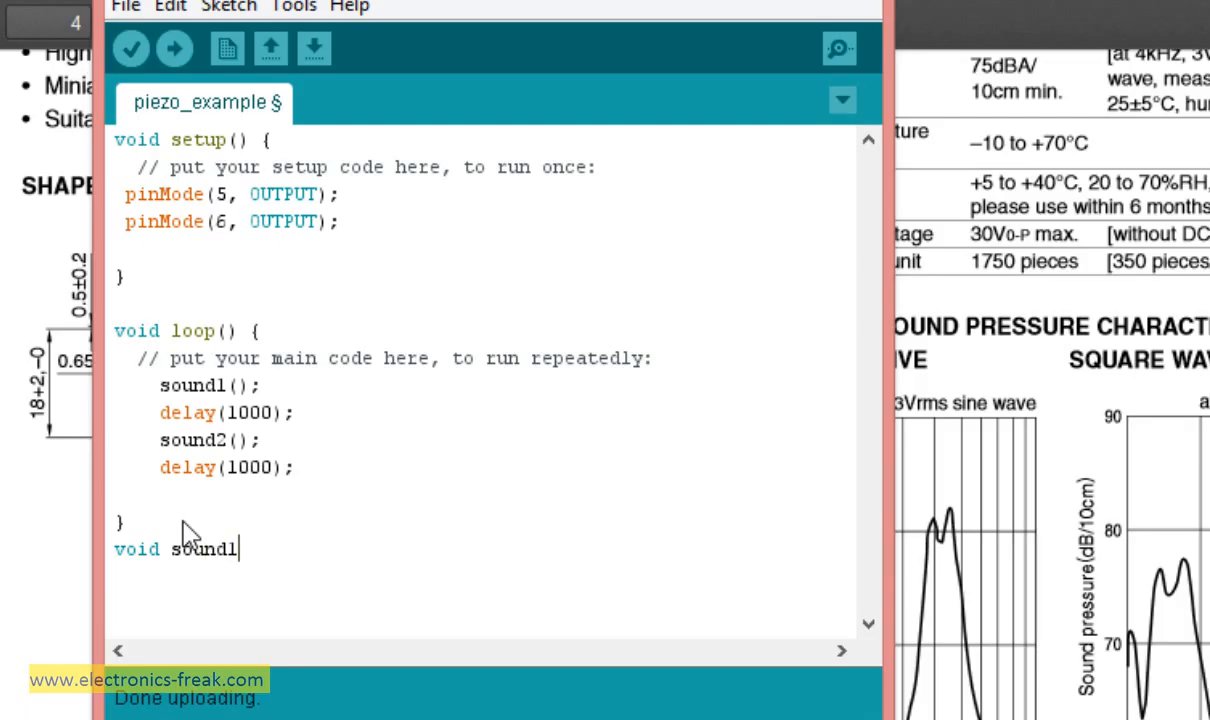
type("()")
type("{")
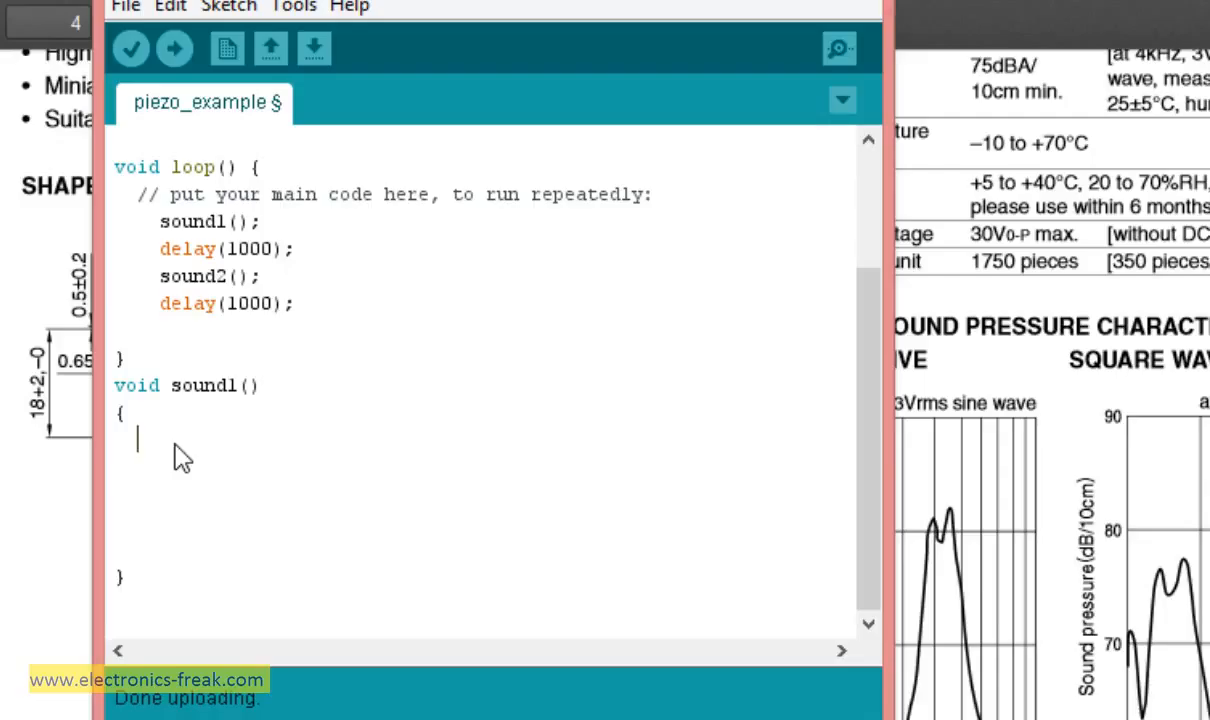
type("digital")
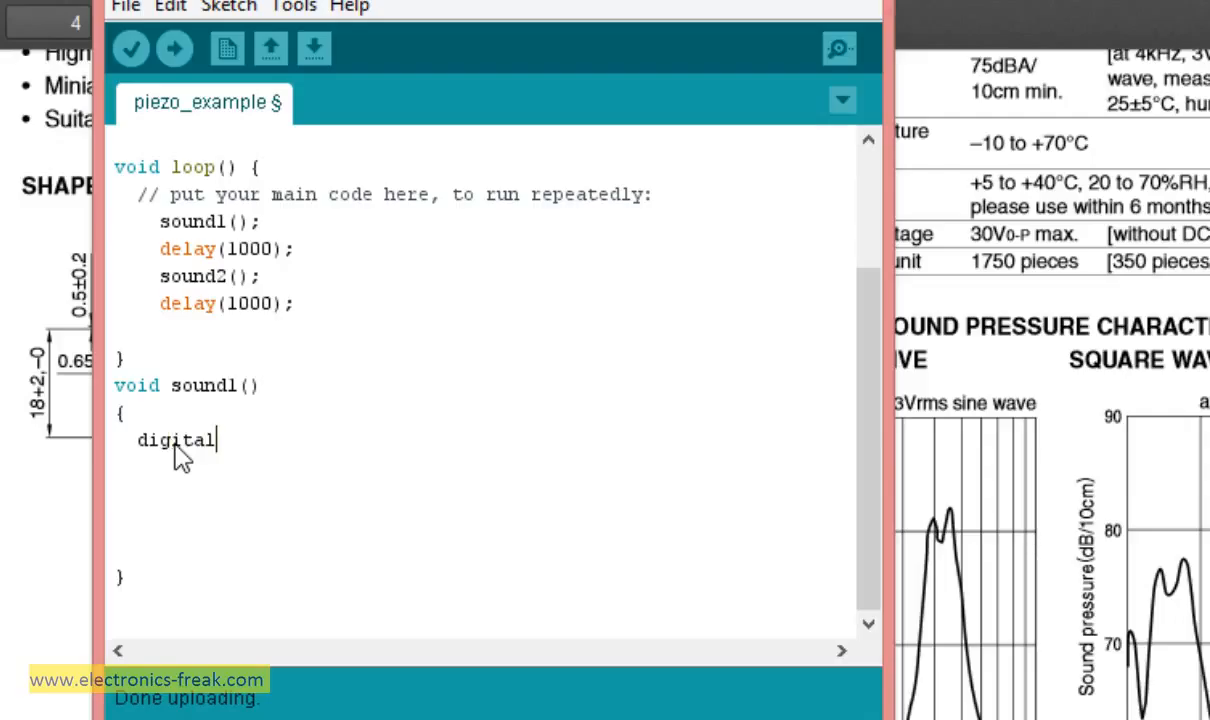
type("Writ")
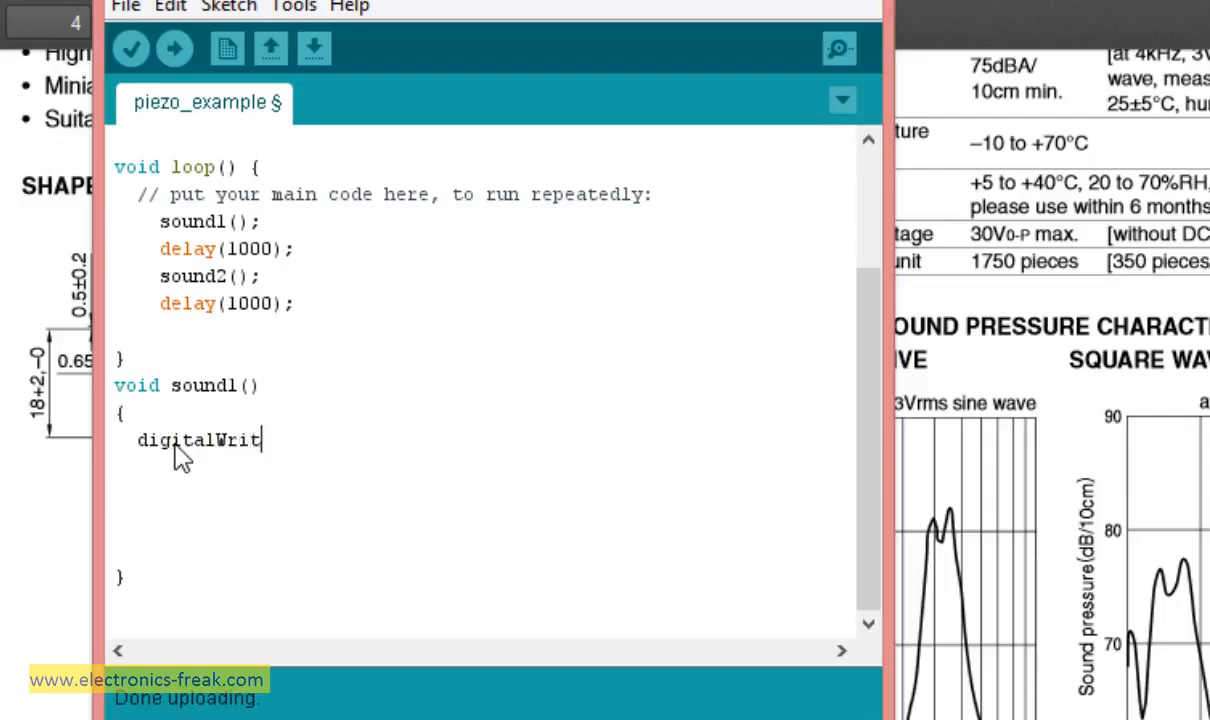
type("e(")
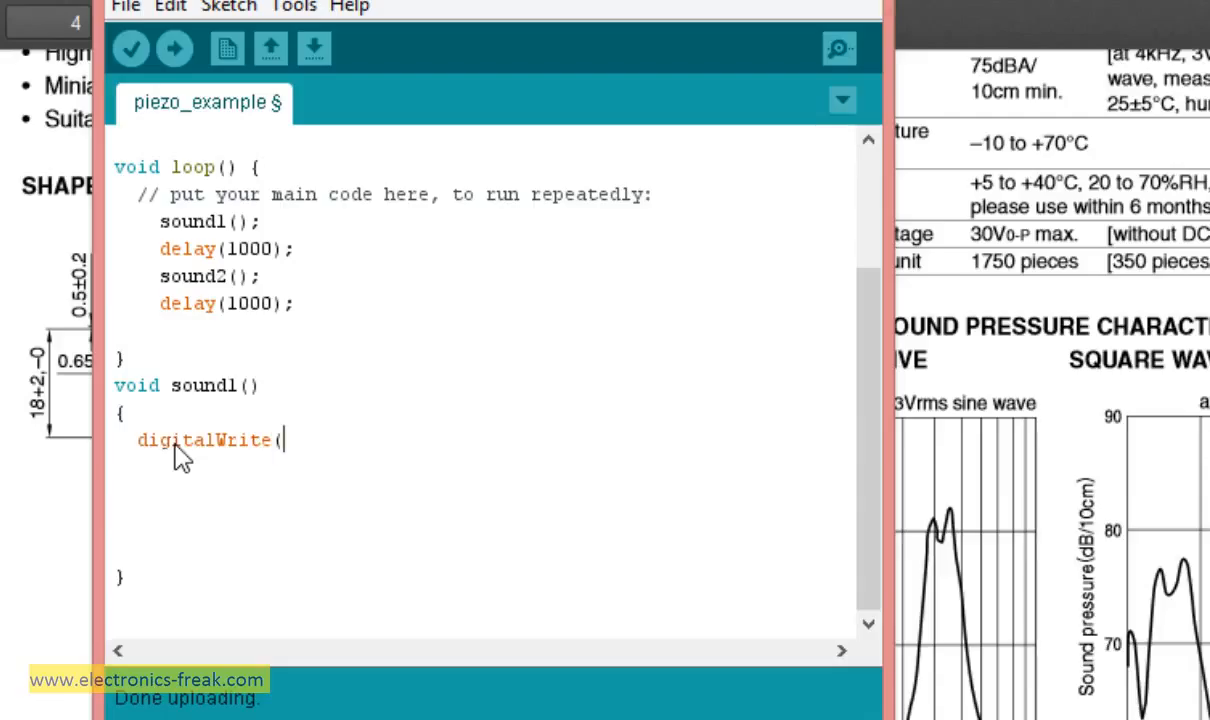
type("5,L")
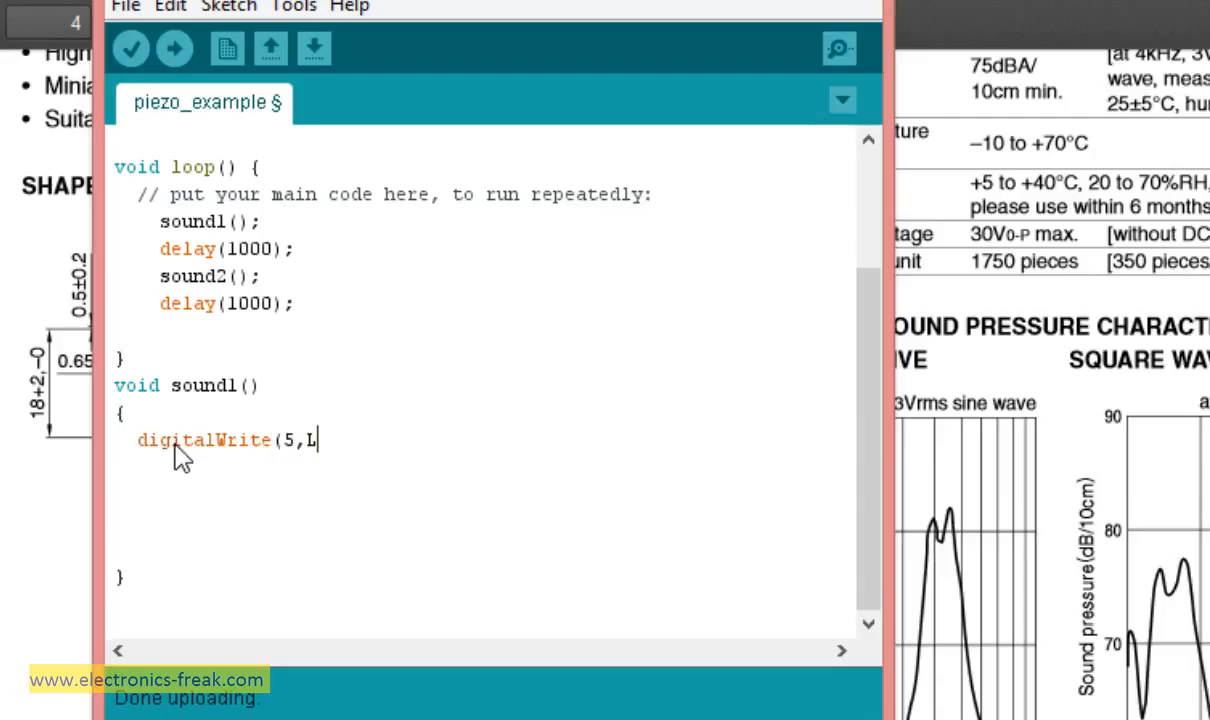
type("Ow")
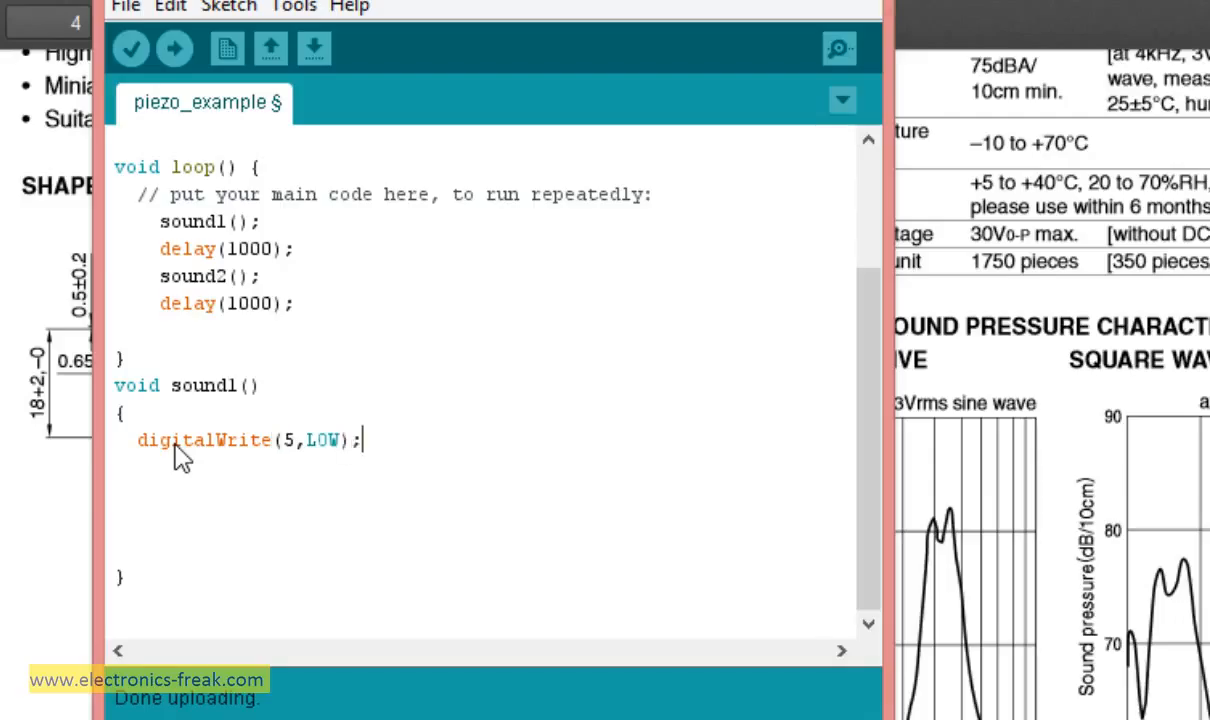
- Start a for loop in sound1 running int i from 1 while i<400, incrementing i
type("for (")
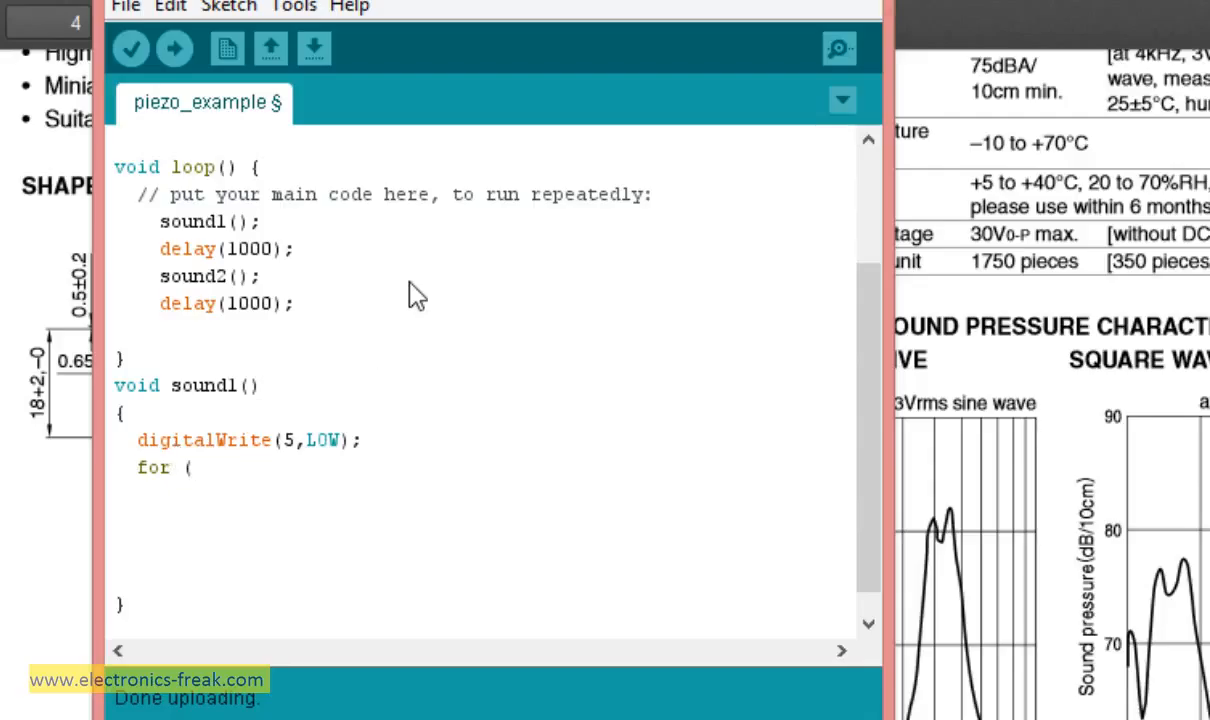
type("int")
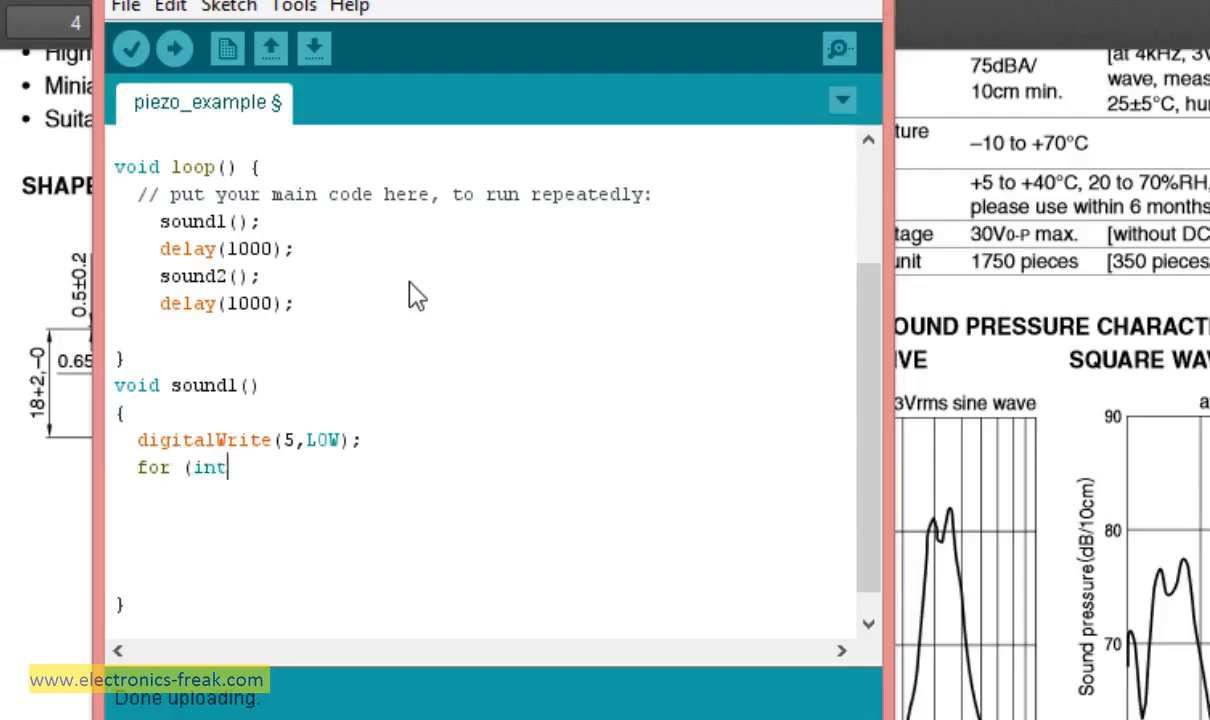
type("i")
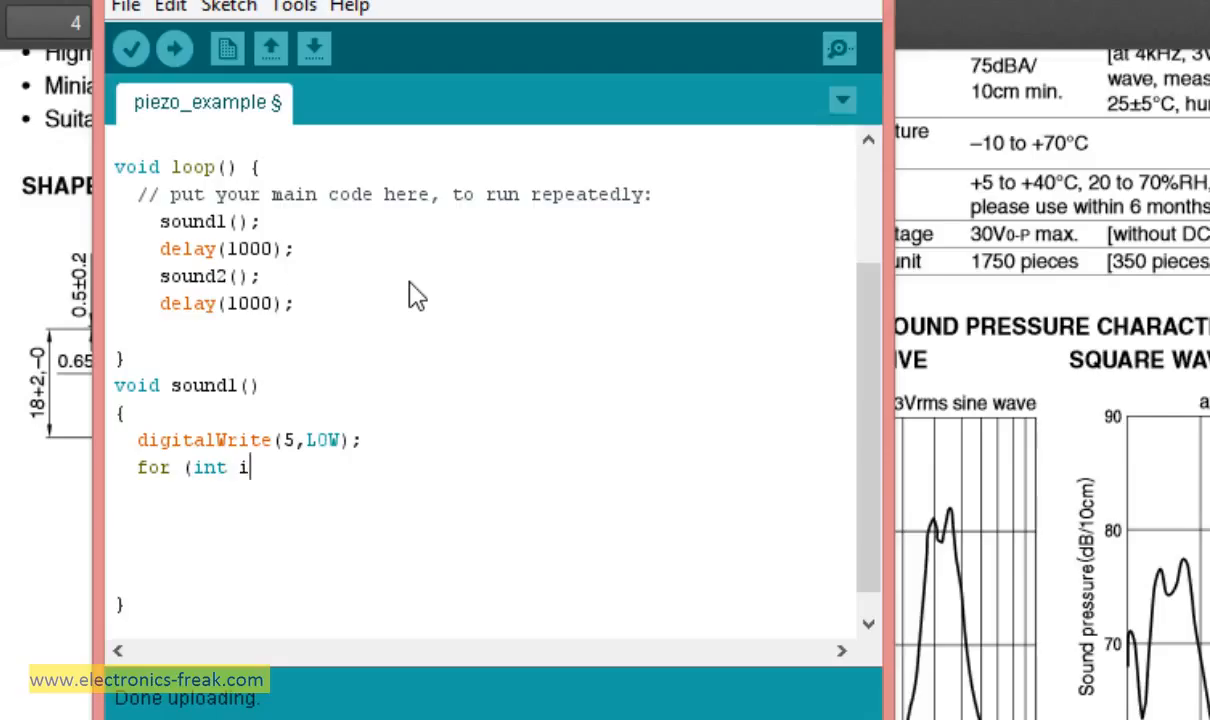
type("=1;")
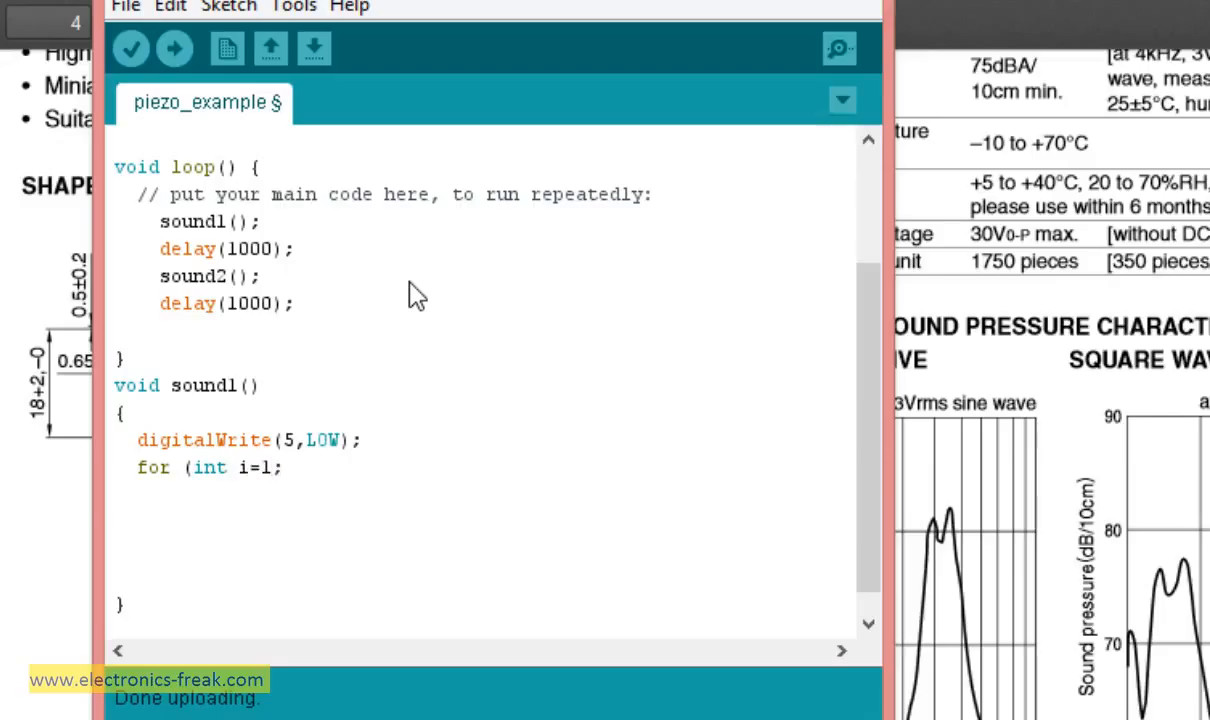
type("i")
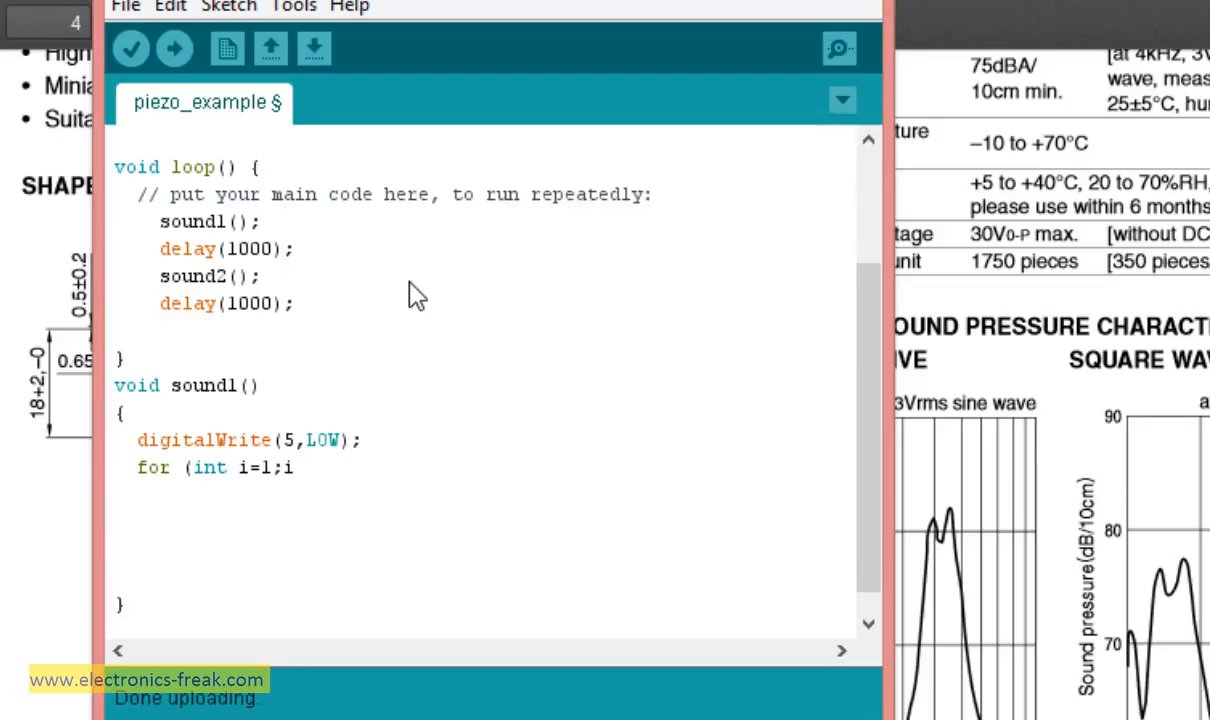
type("<400;i")
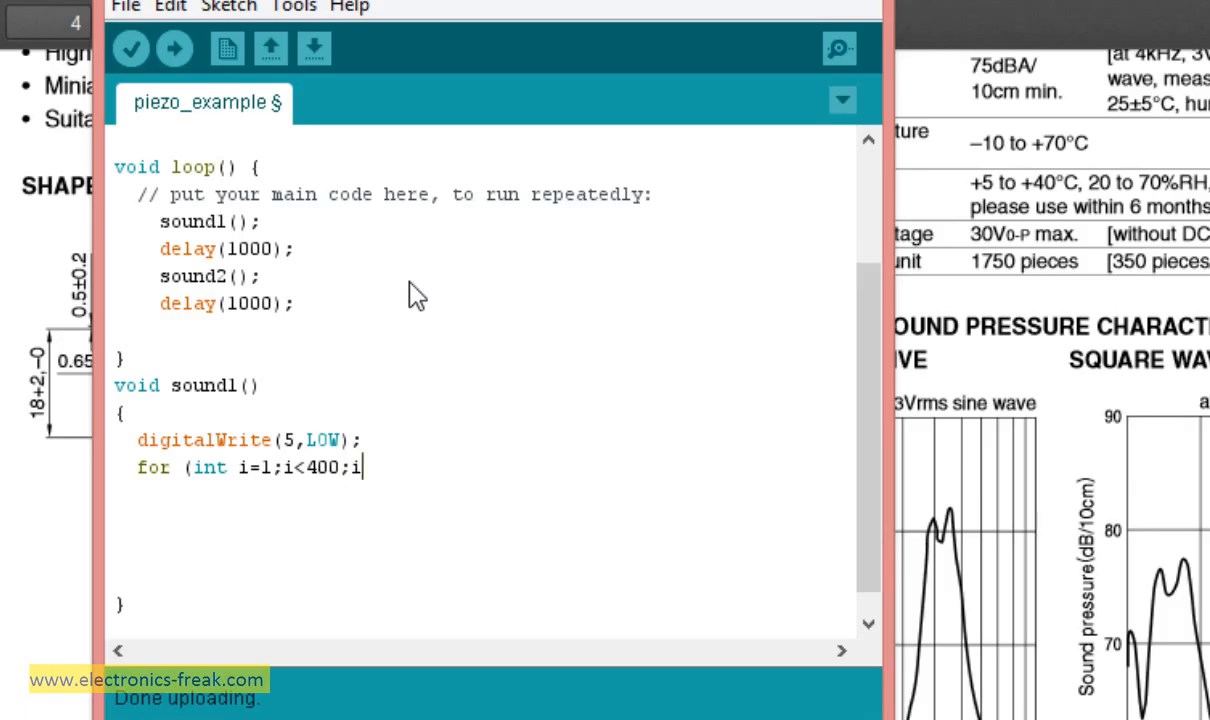
type("++)")
type("{")
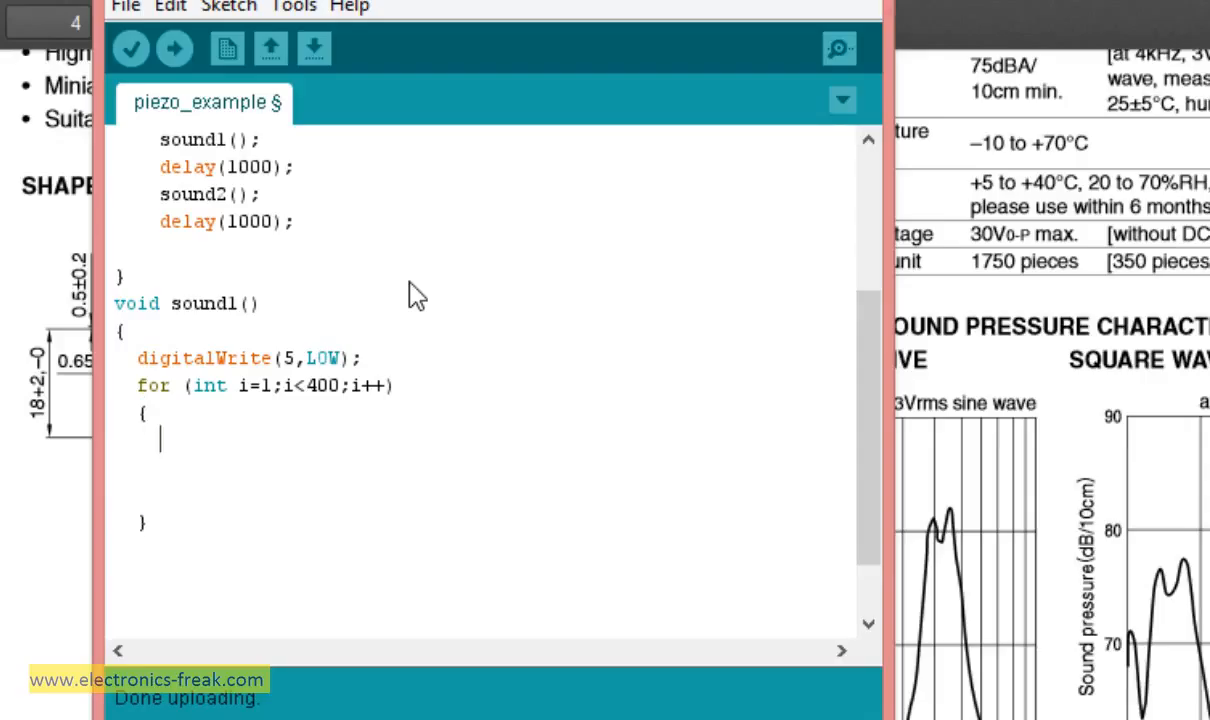
- Inside the sound1 loop, write digitalWrite(6,HIGH); and move to a new line
type("di")
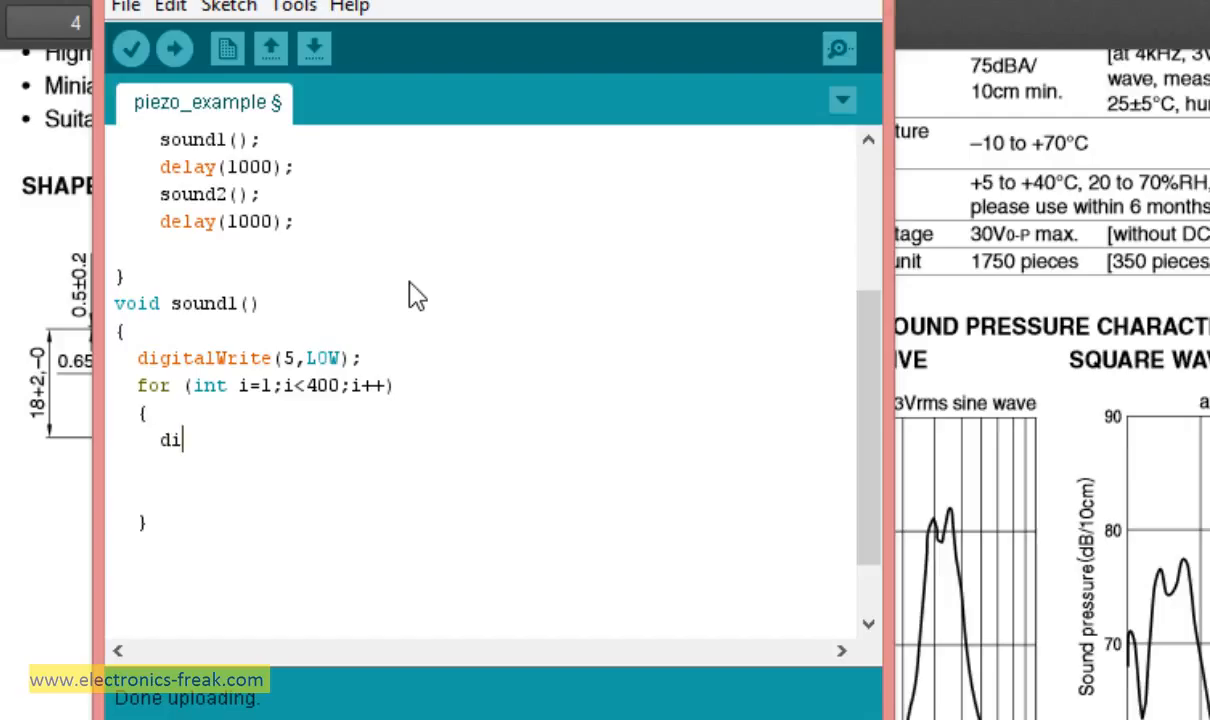
type("gitalWr")
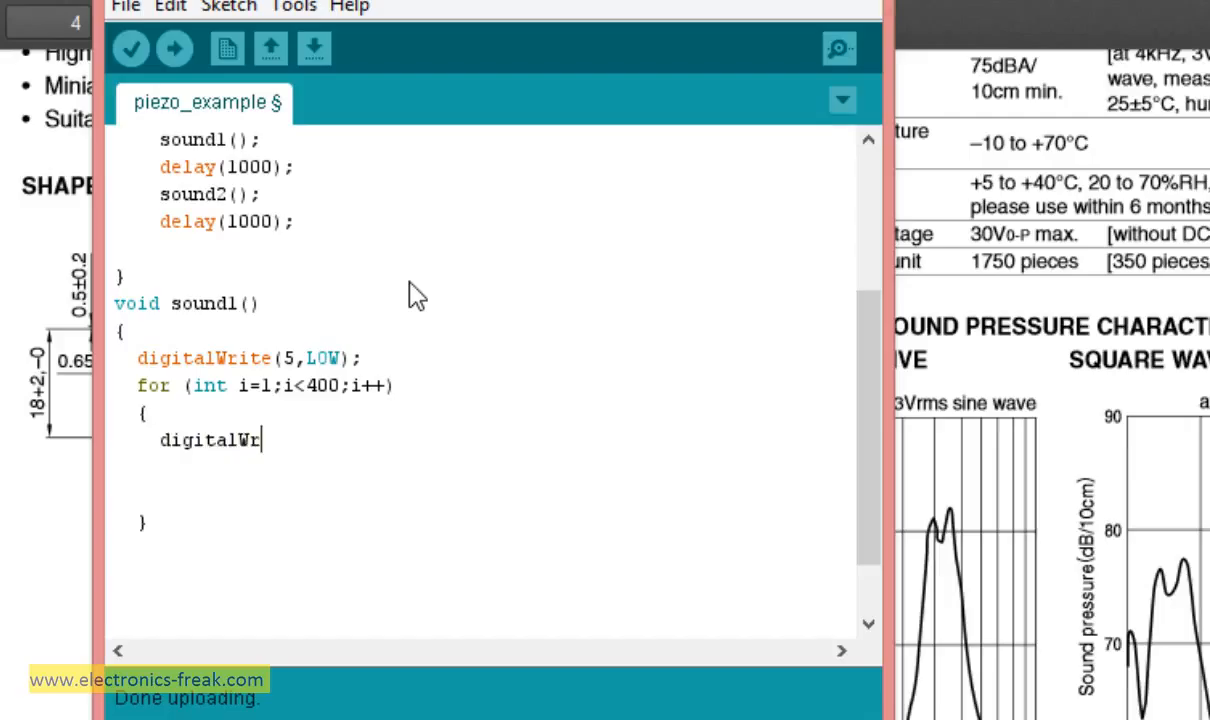
type("ite(")
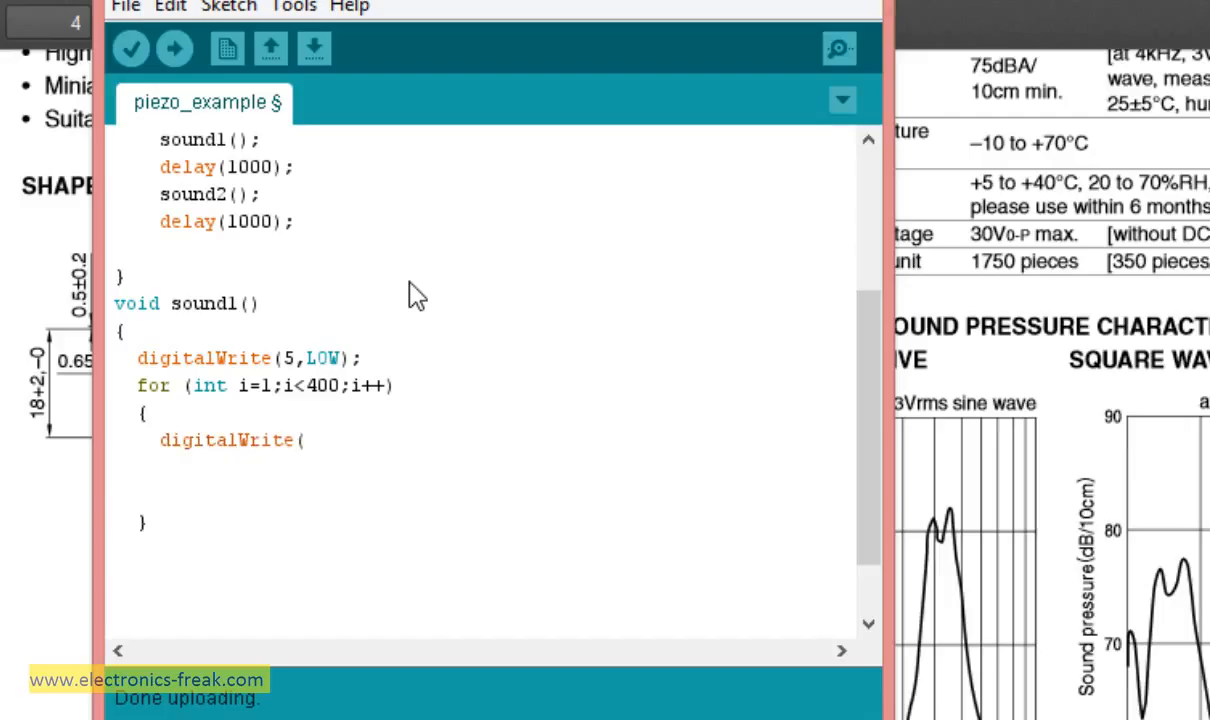
type("6,")
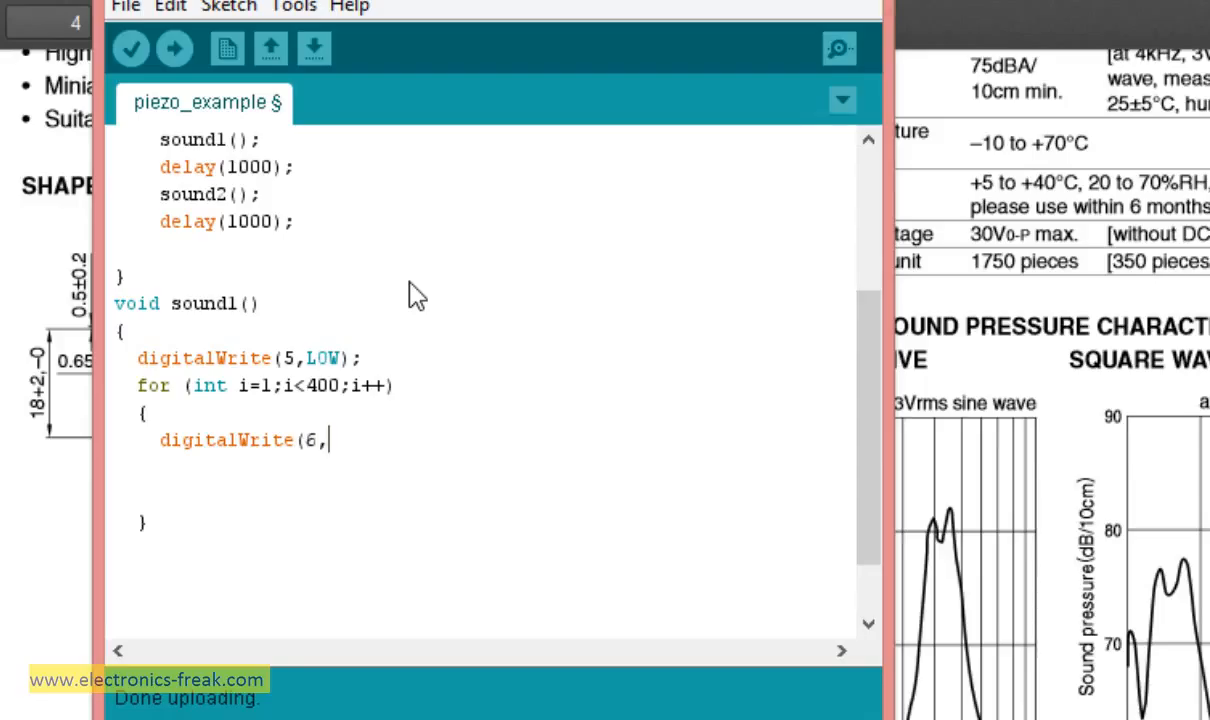
type("HIGH);")
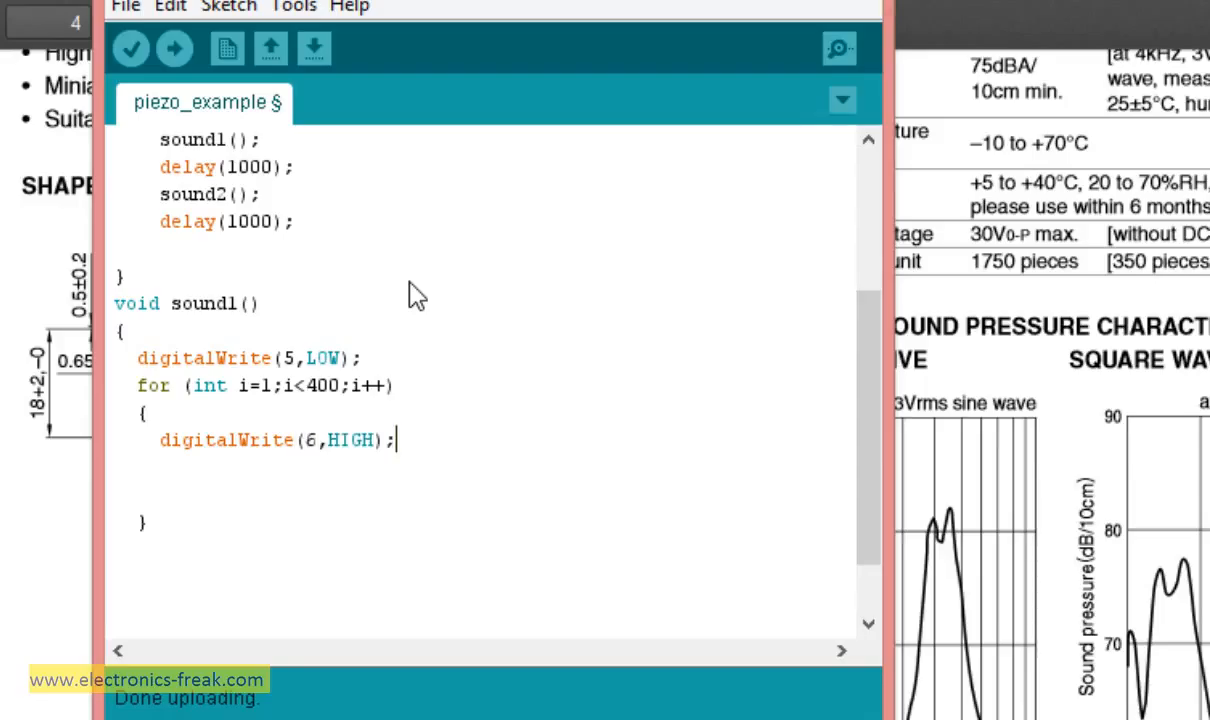
key("enter")
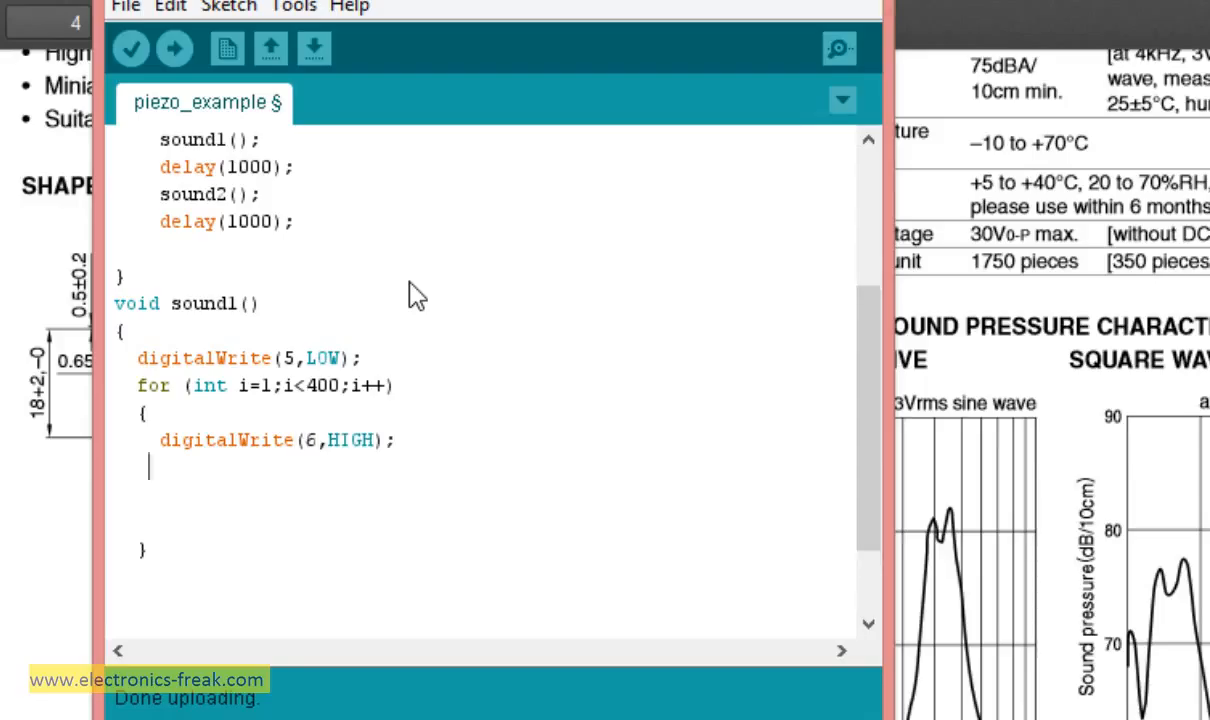
- Add delayMicroseconds(400); after the HIGH write in the loop
type("de")
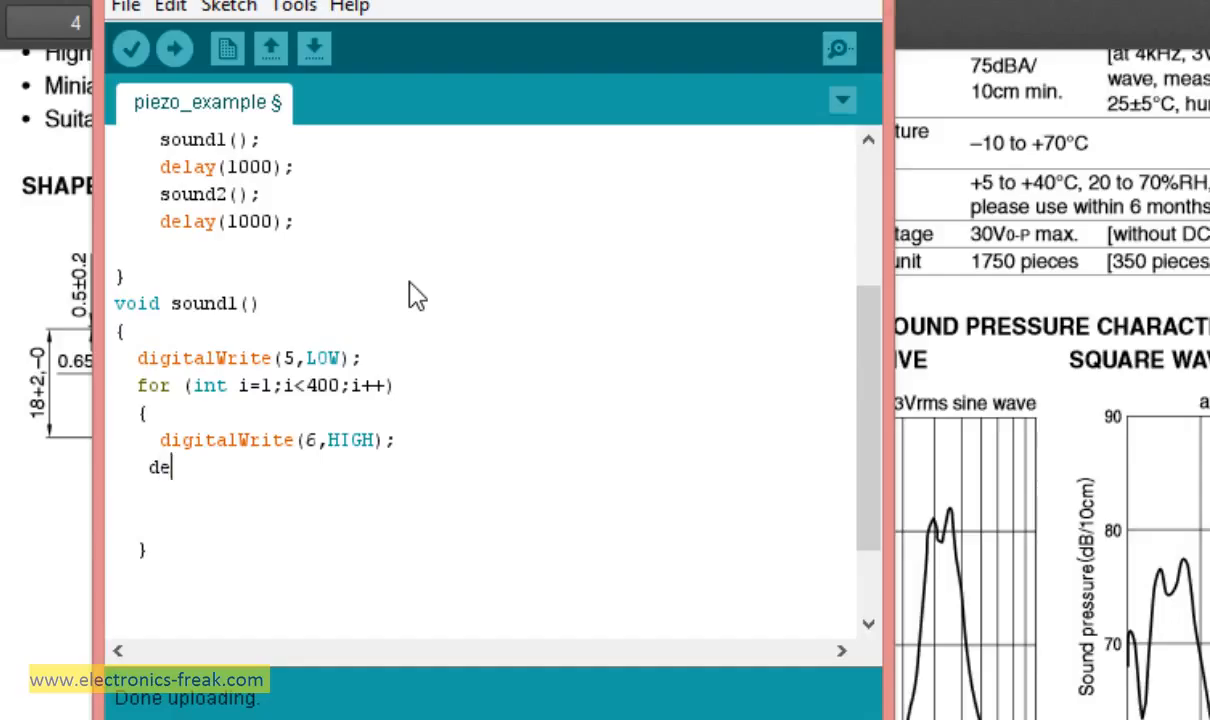
type("lay")
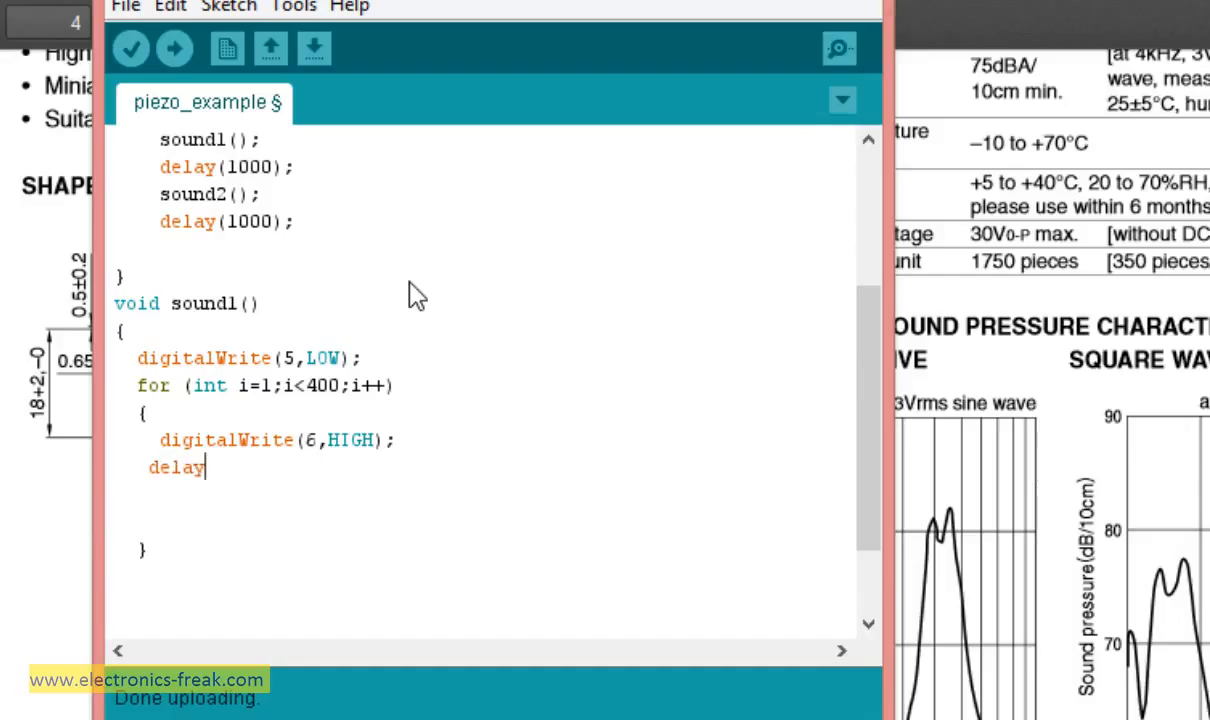
type("Micro")
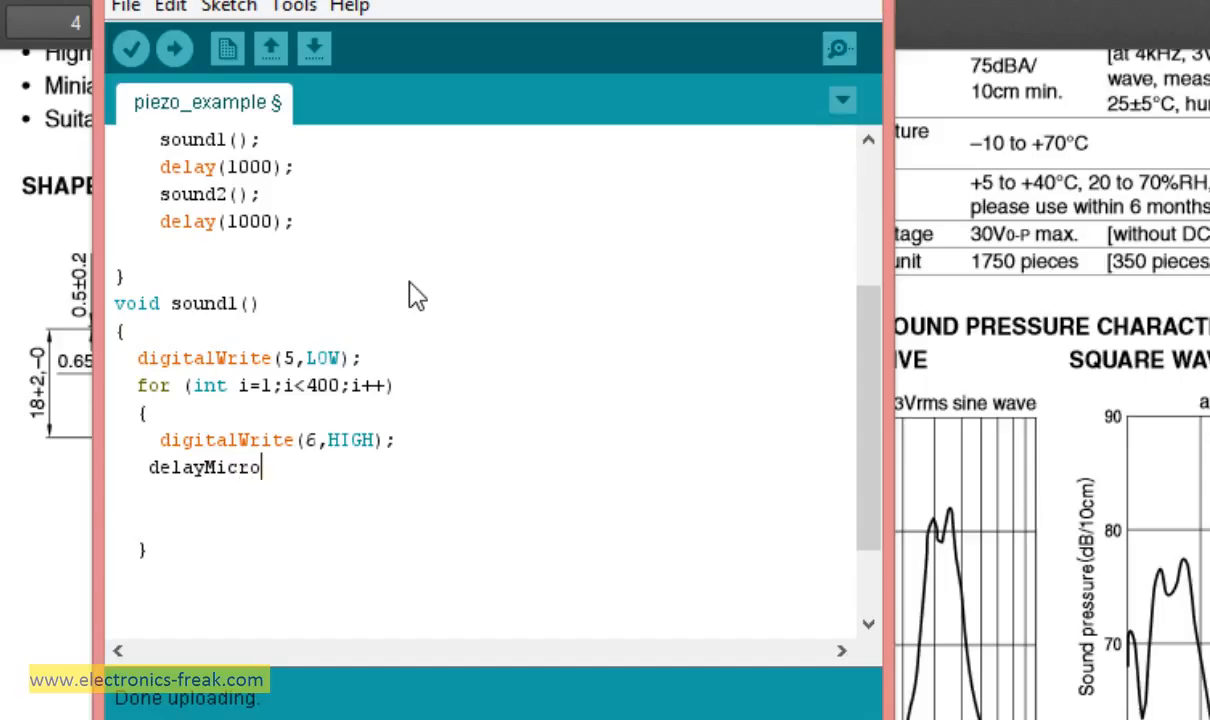
type("seco")
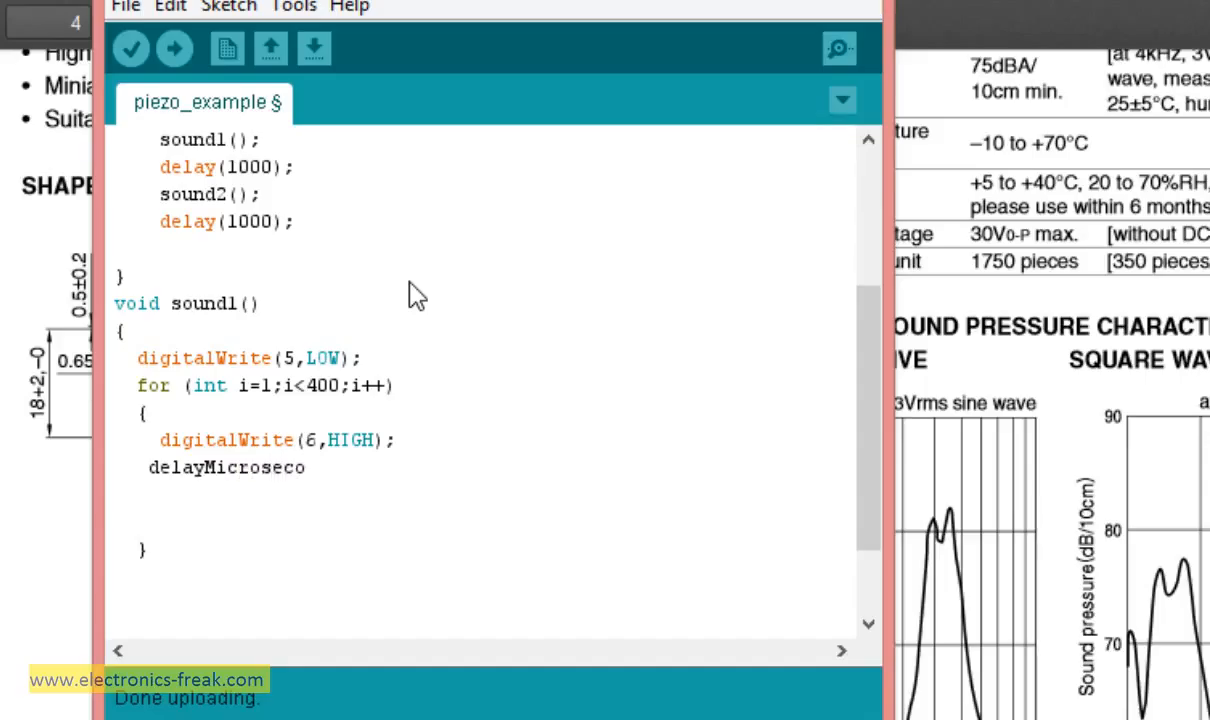
type("nds")
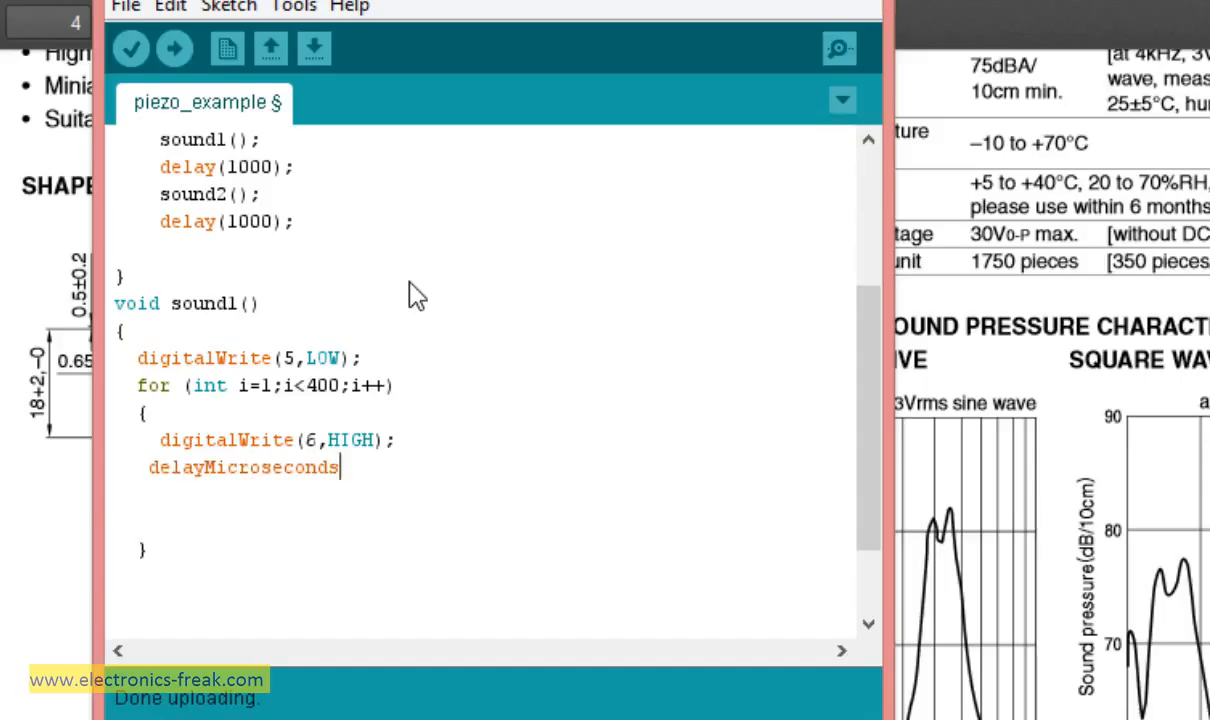
type("(")
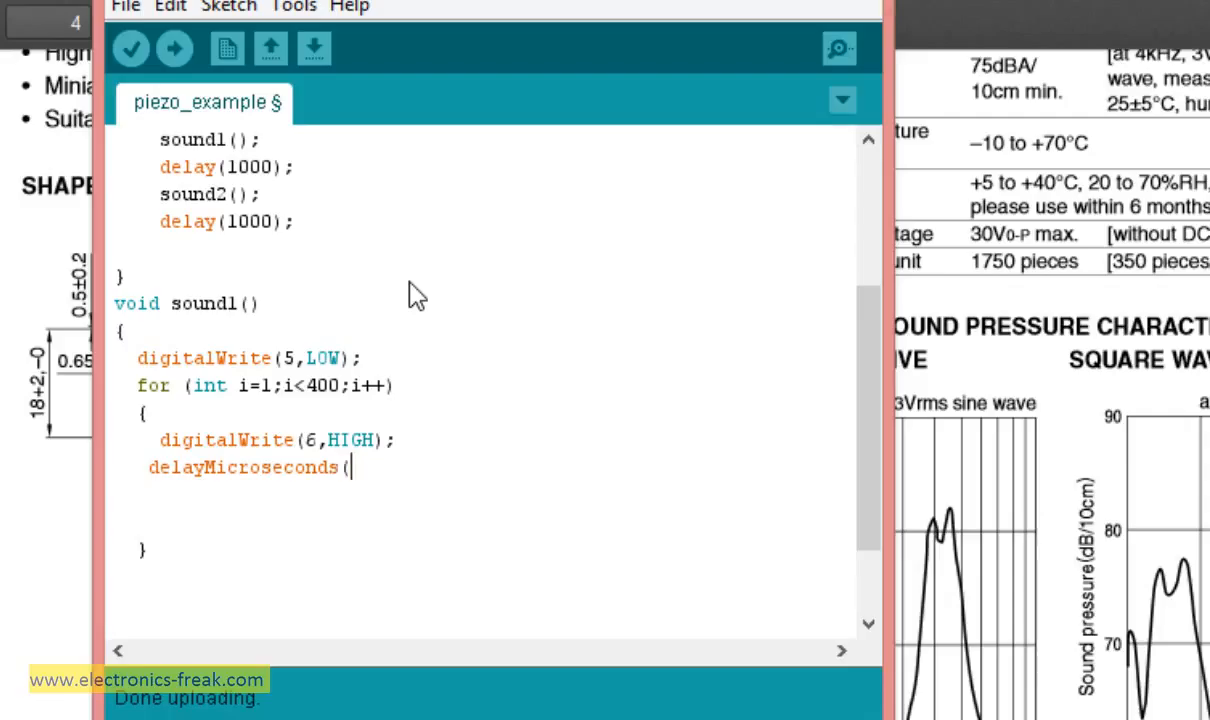
type("400);")
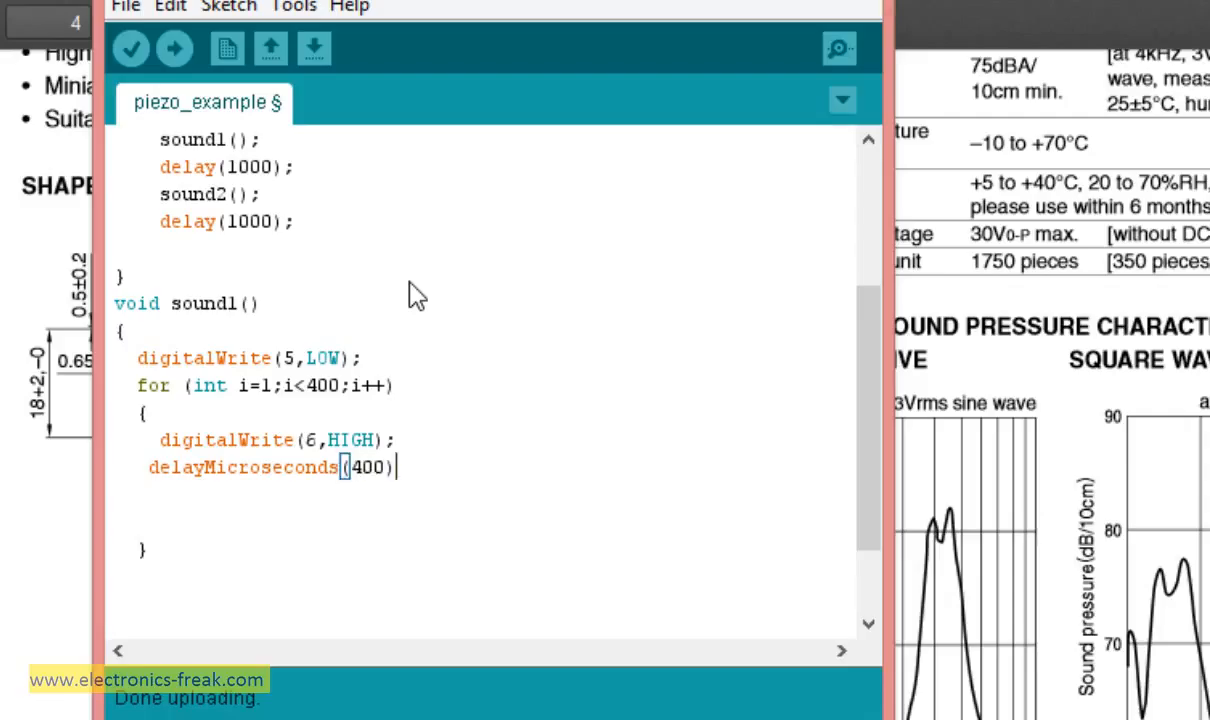
type(";")
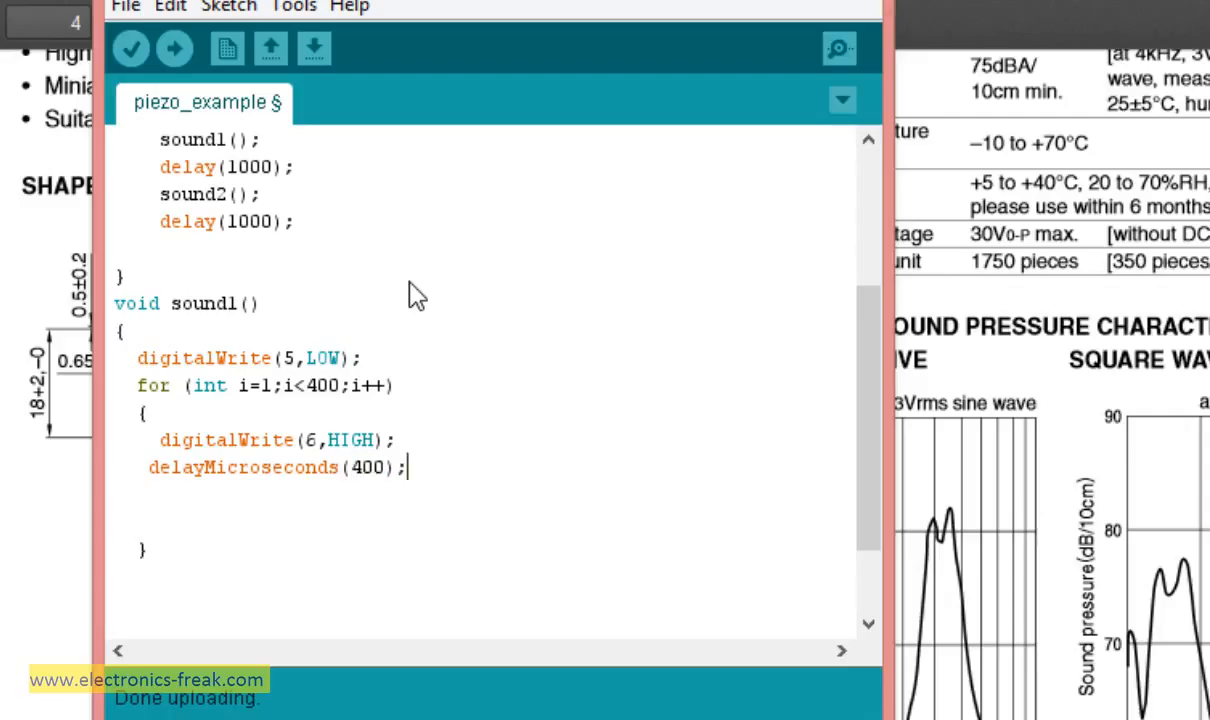
mouse_move(380, 270)
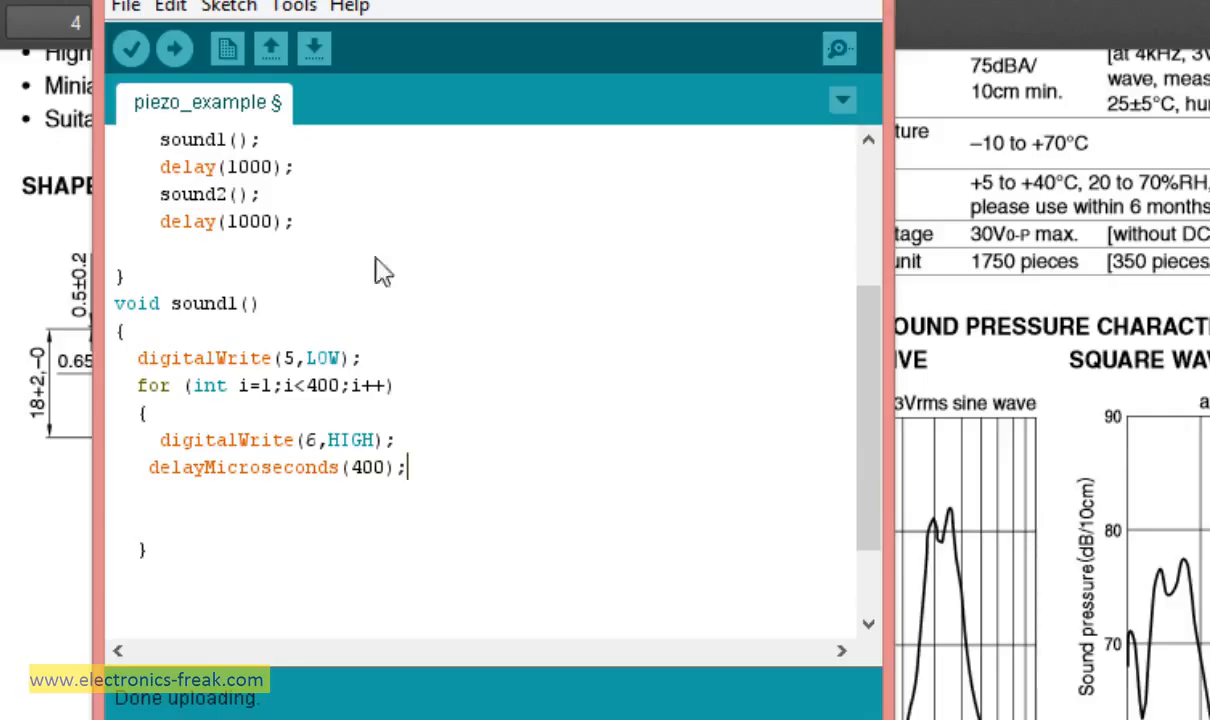
mouse_move(138, 472)
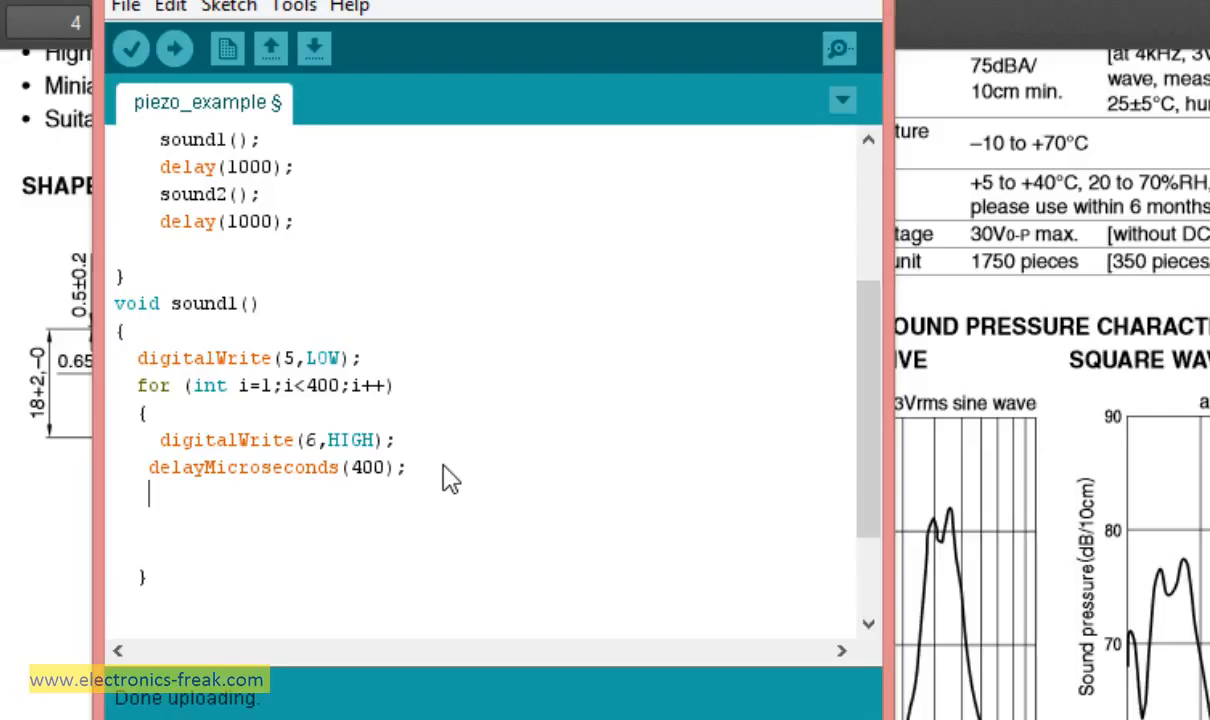
mouse_move(488, 408)
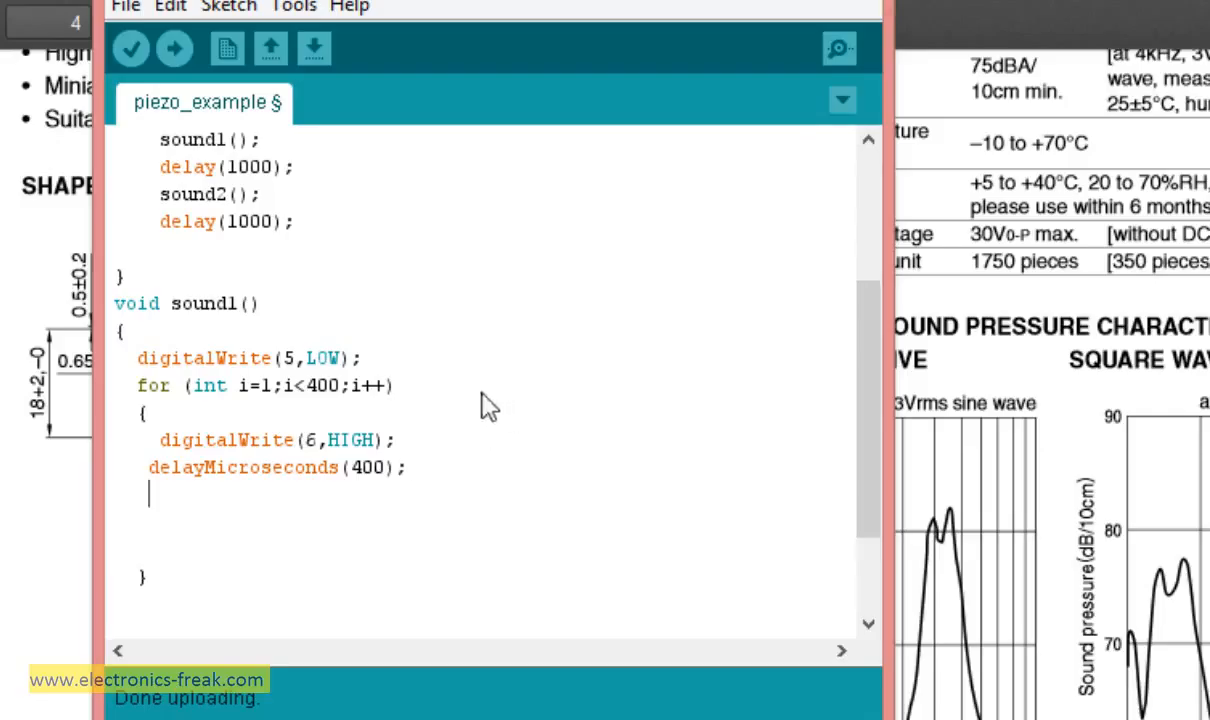
- Duplicate the pin 6 write line below the wait and change it to LOW
triple_click(264, 440)
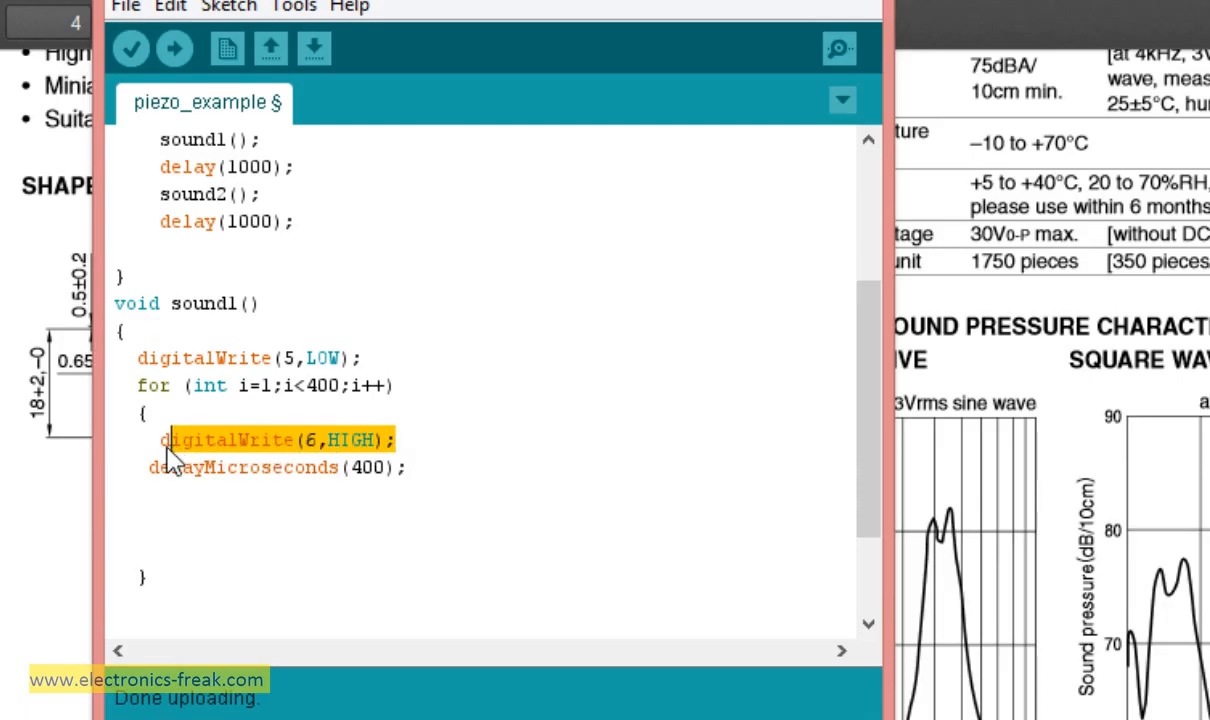
mouse_move(174, 496)
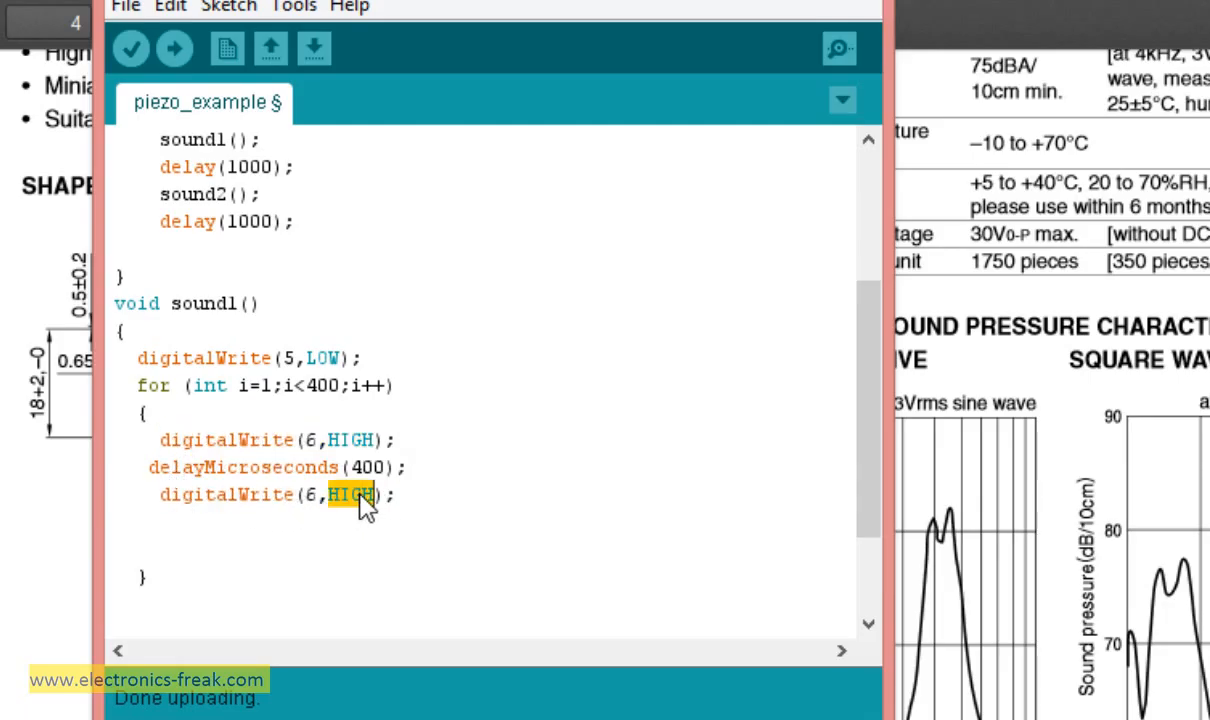
type("LOW")
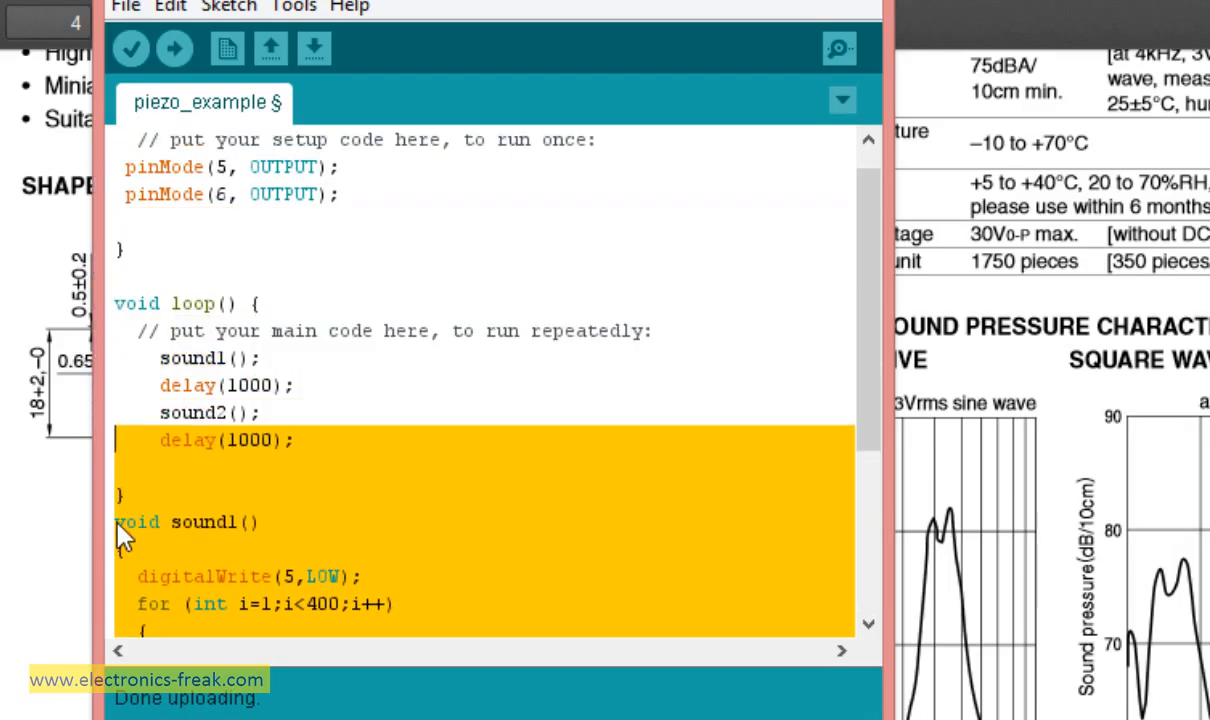
- Paste a copy of sound1 below as sound2 and delete its digitalWrite(5,LOW) line
scroll("down", 3)
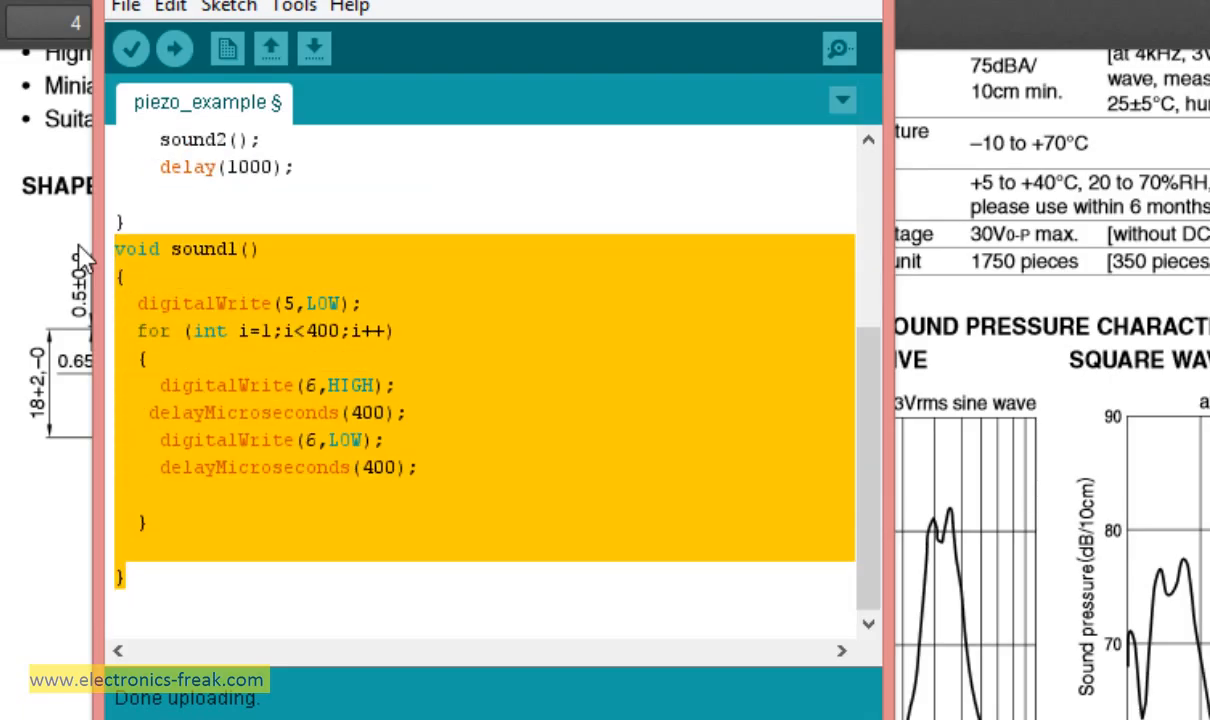
left_click(120, 596)
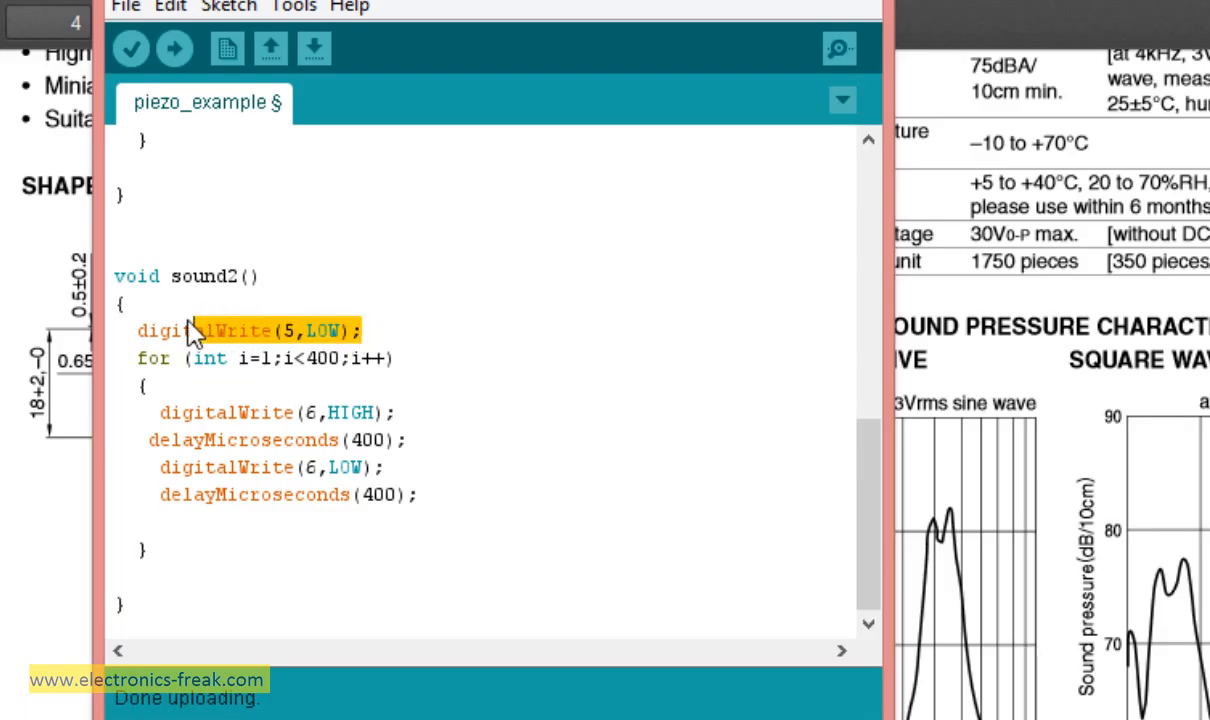
key("Delete")
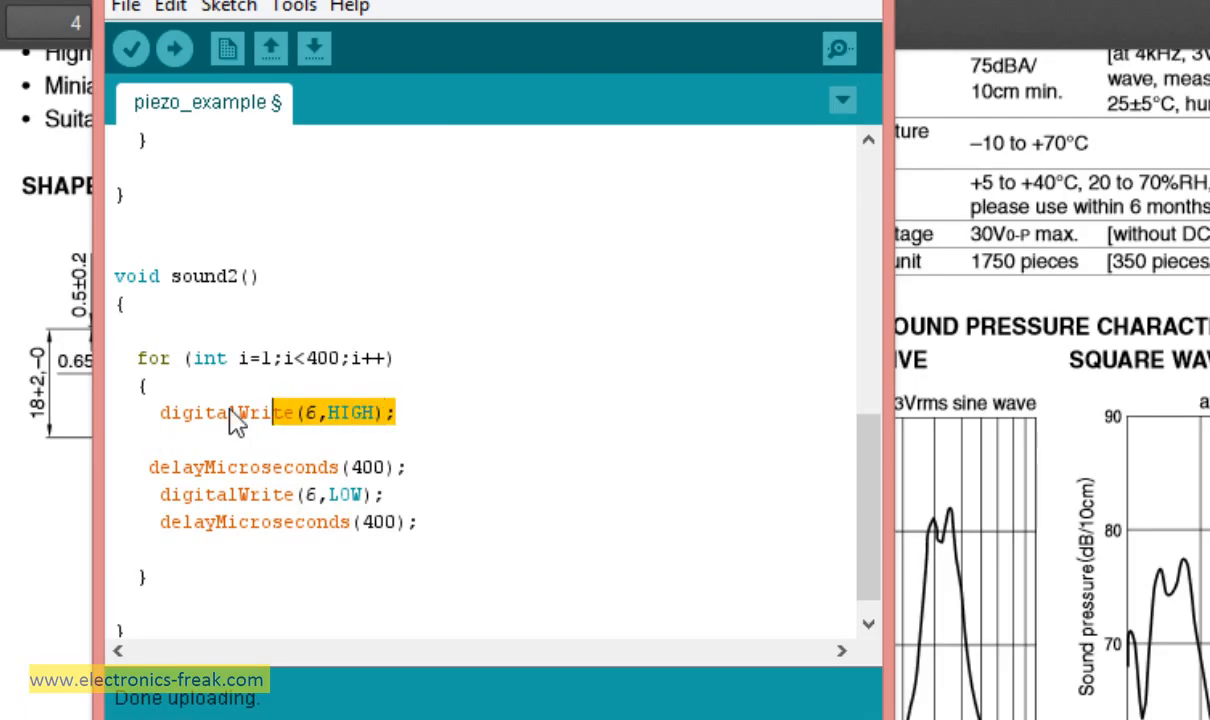
- Make sound2's duplicated writes drive pin 5 LOW then HIGH, then Verify to compile the sketch
double_click(216, 412)
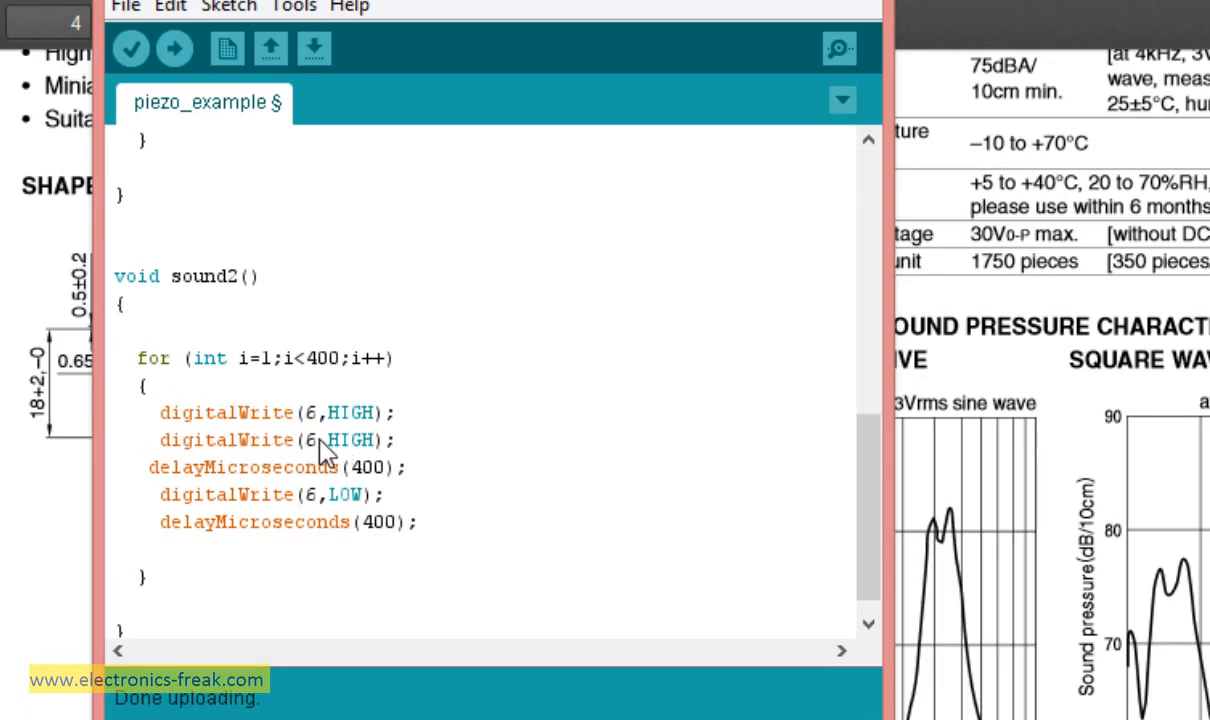
type("5")
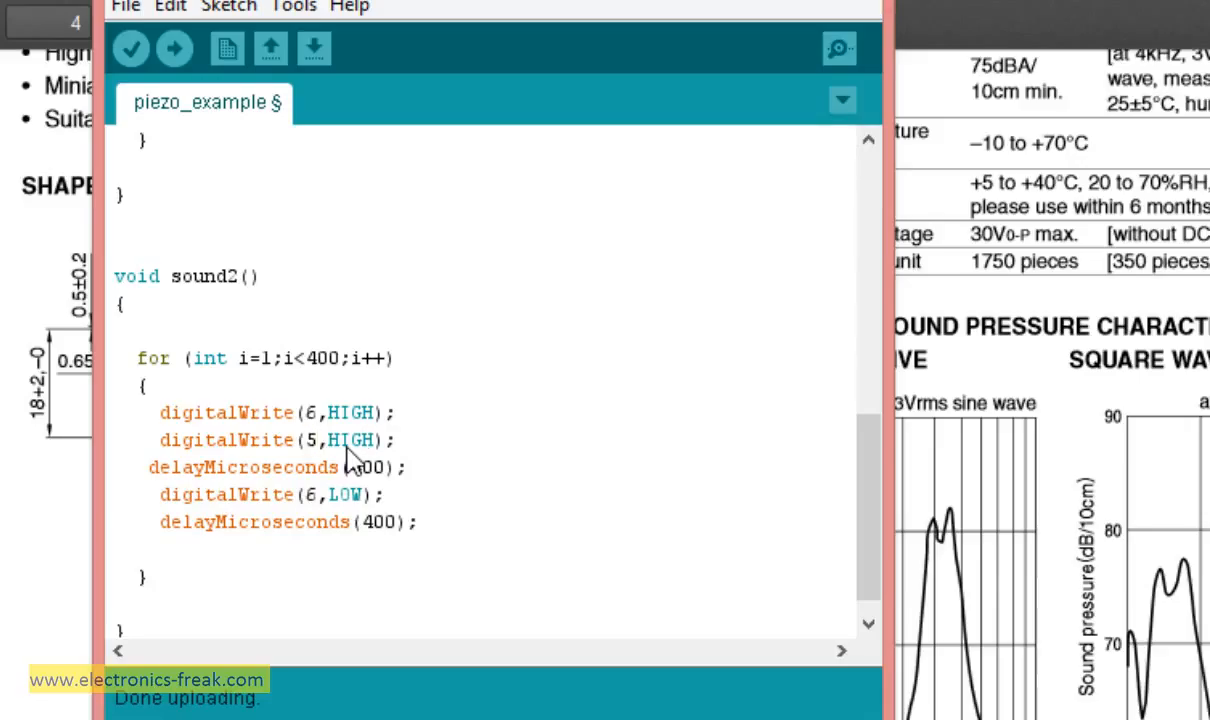
type("LOW")
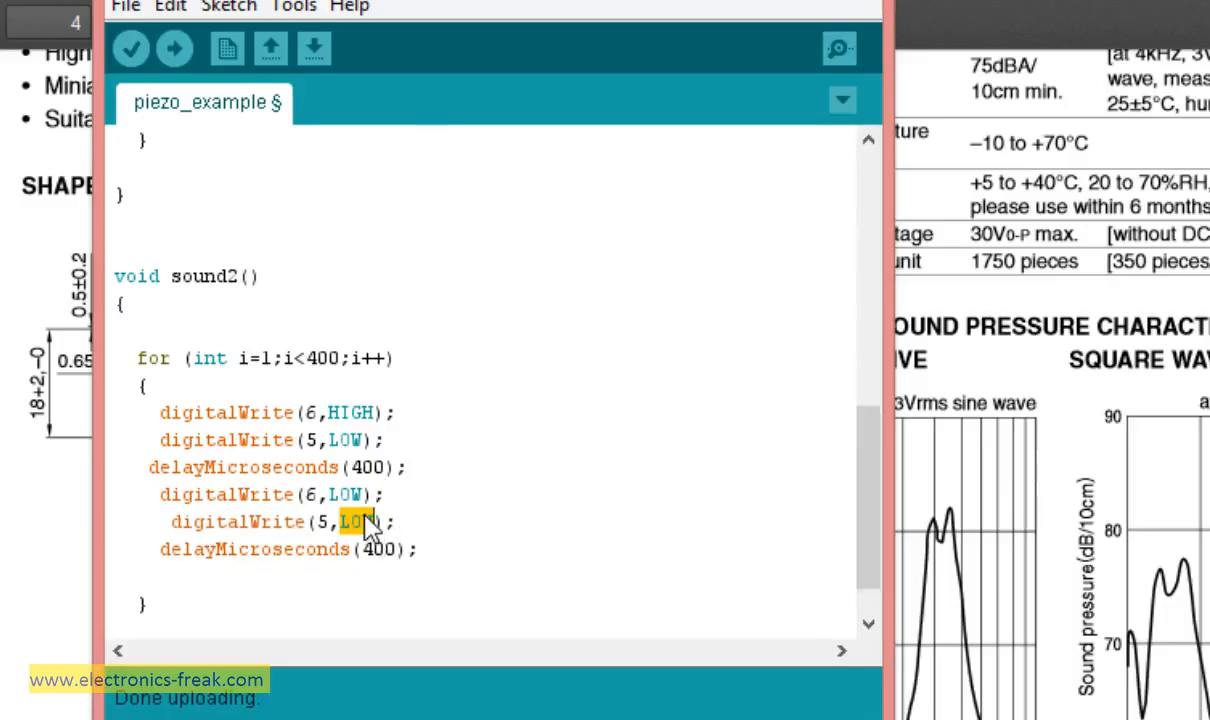
type("HIGH")
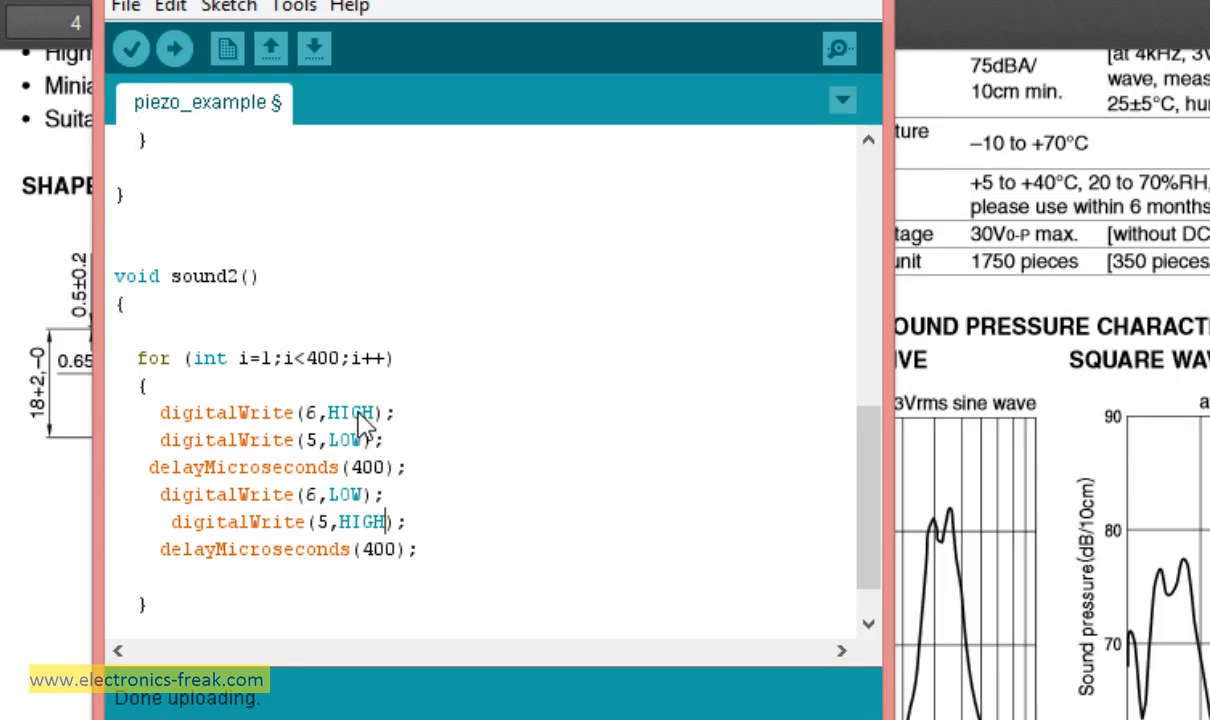
mouse_move(360, 504)
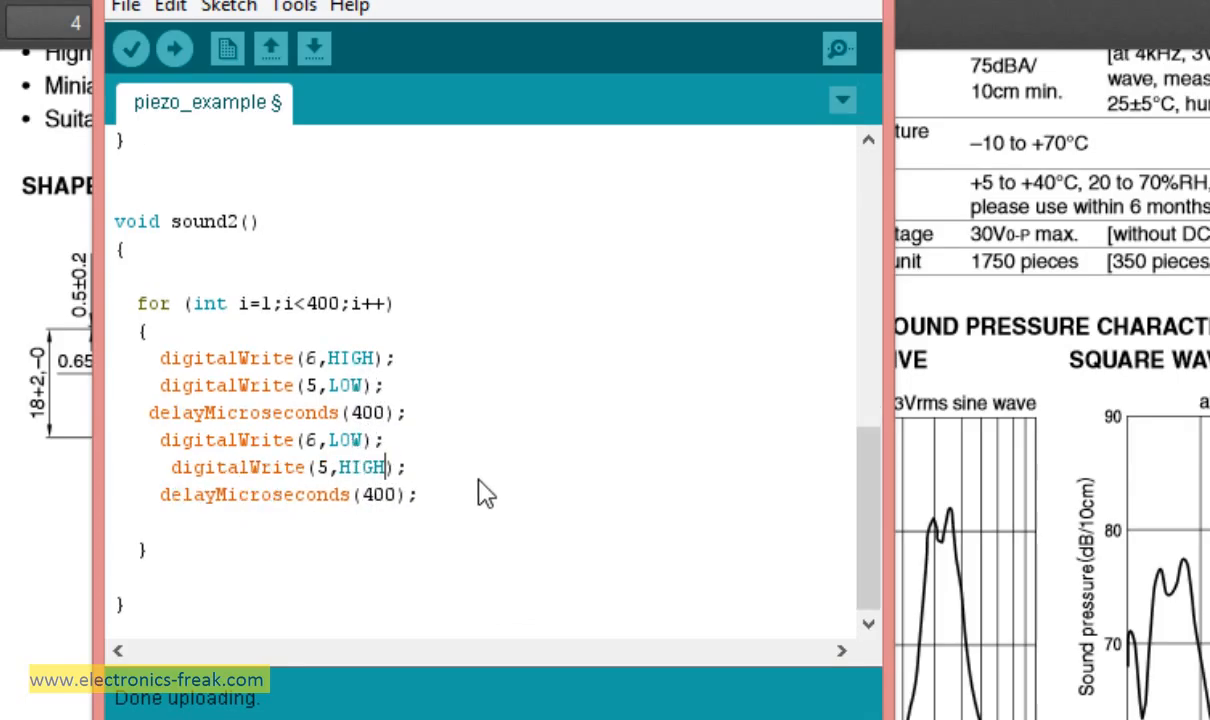
left_click(132, 48)
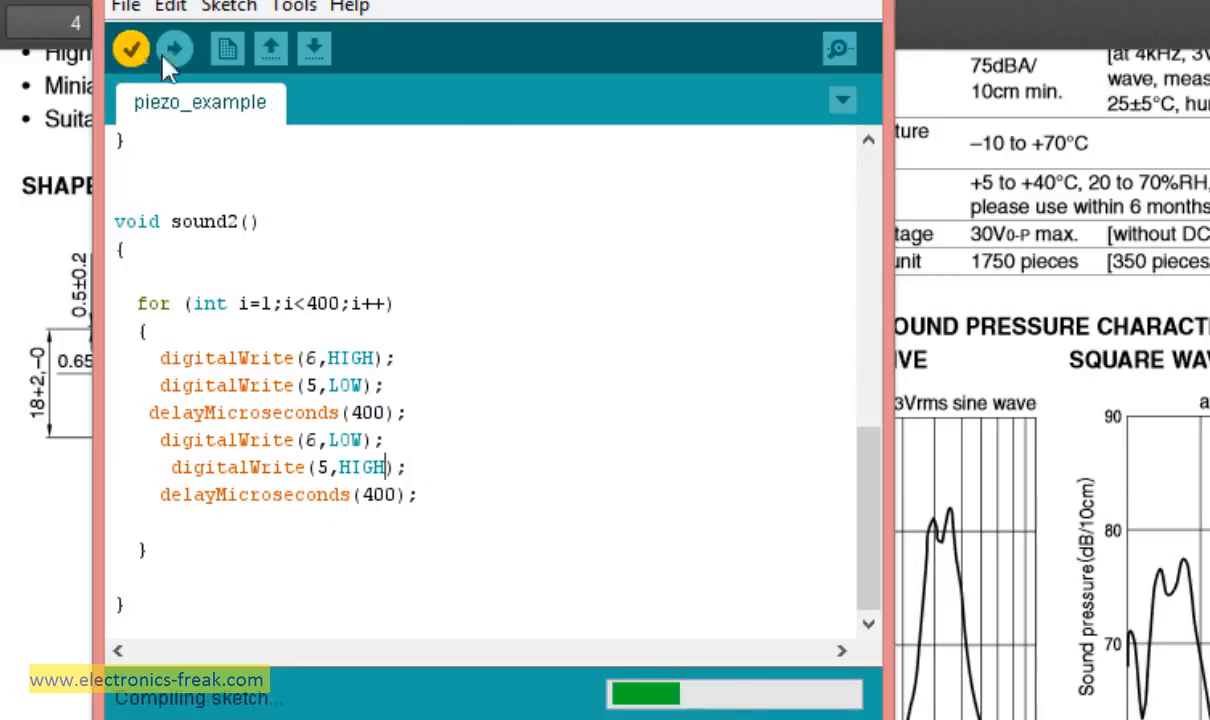